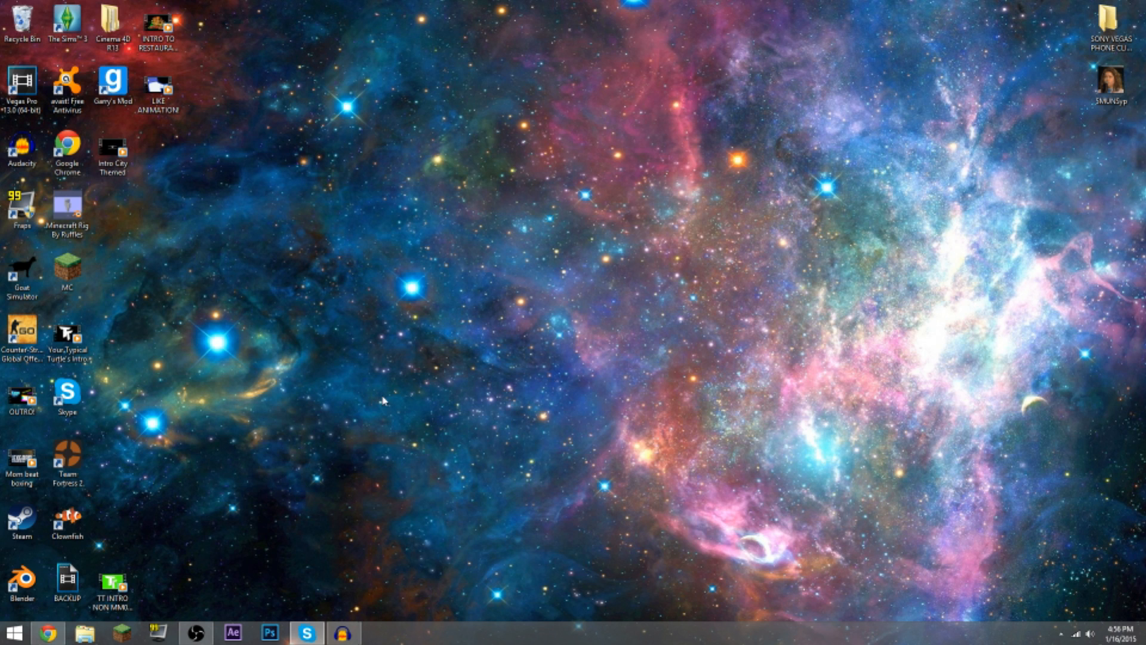
mouse_move(236, 602)
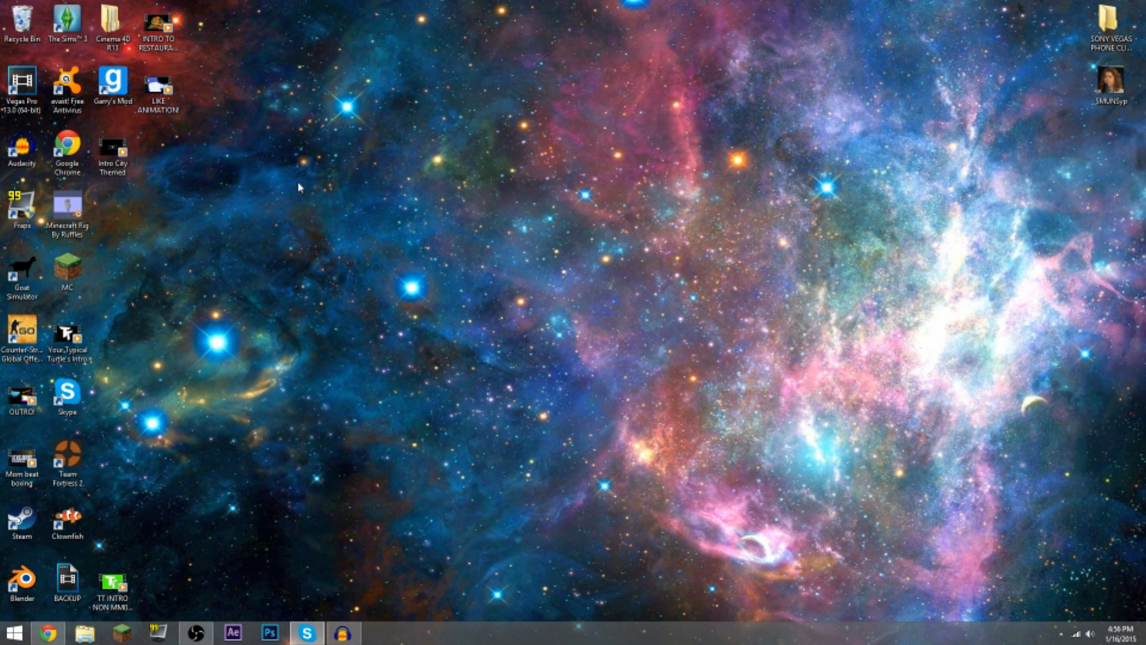
mouse_move(361, 416)
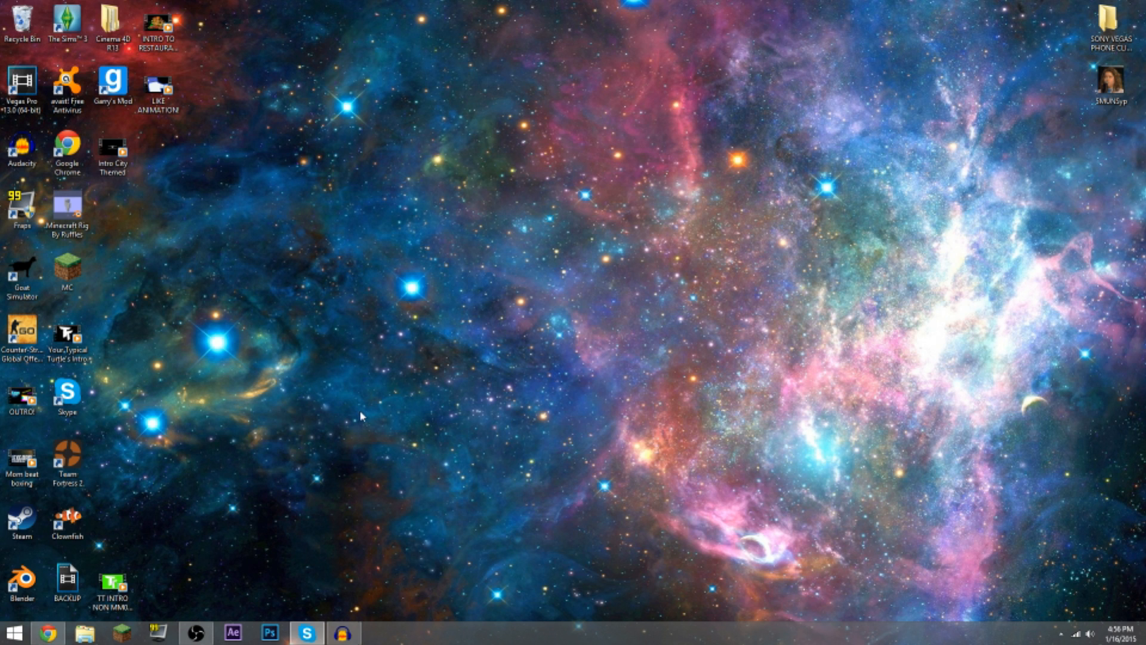
mouse_move(366, 534)
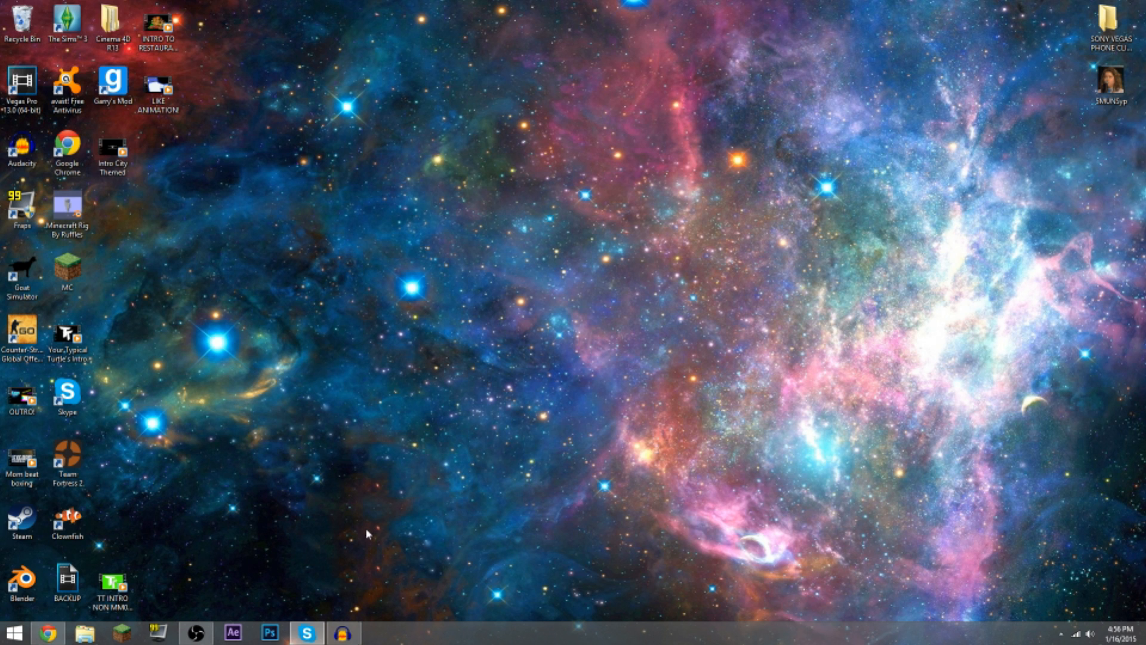
mouse_move(65, 635)
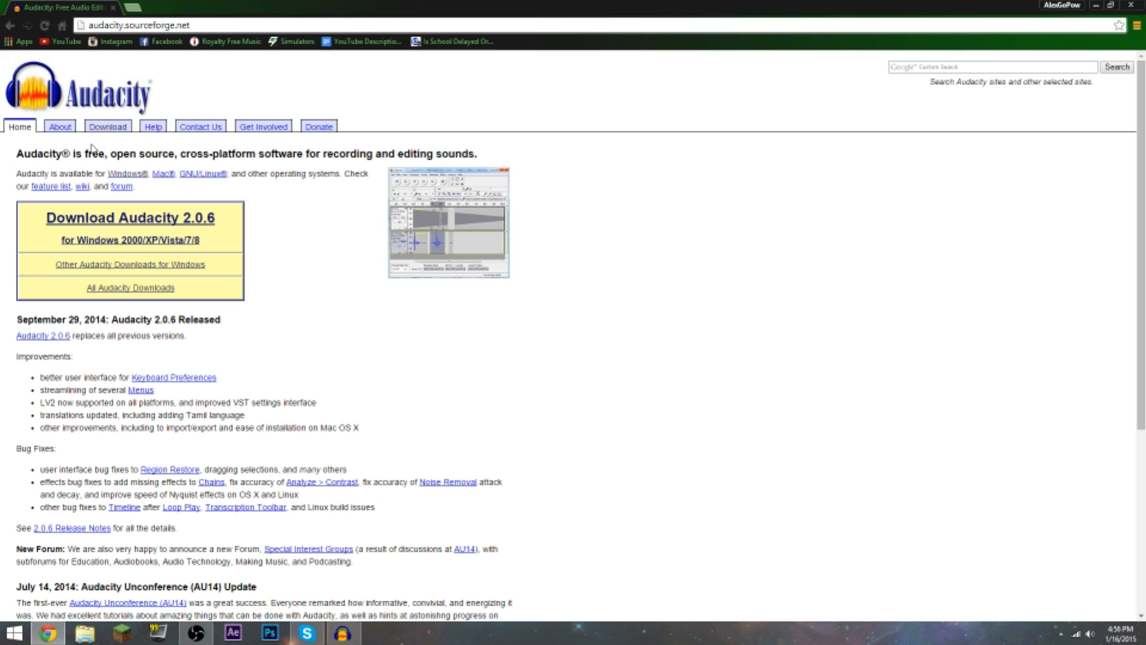
mouse_move(75, 132)
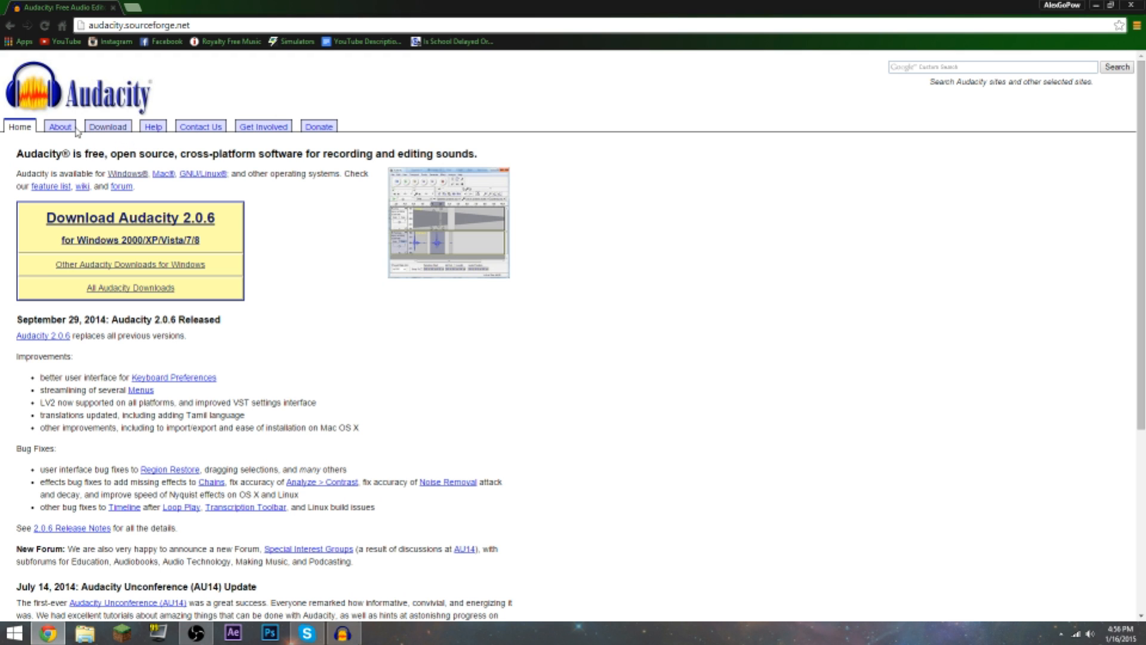
Go from the Audacity Download page to the 'Audacity for Windows' downloads list
click(106, 127)
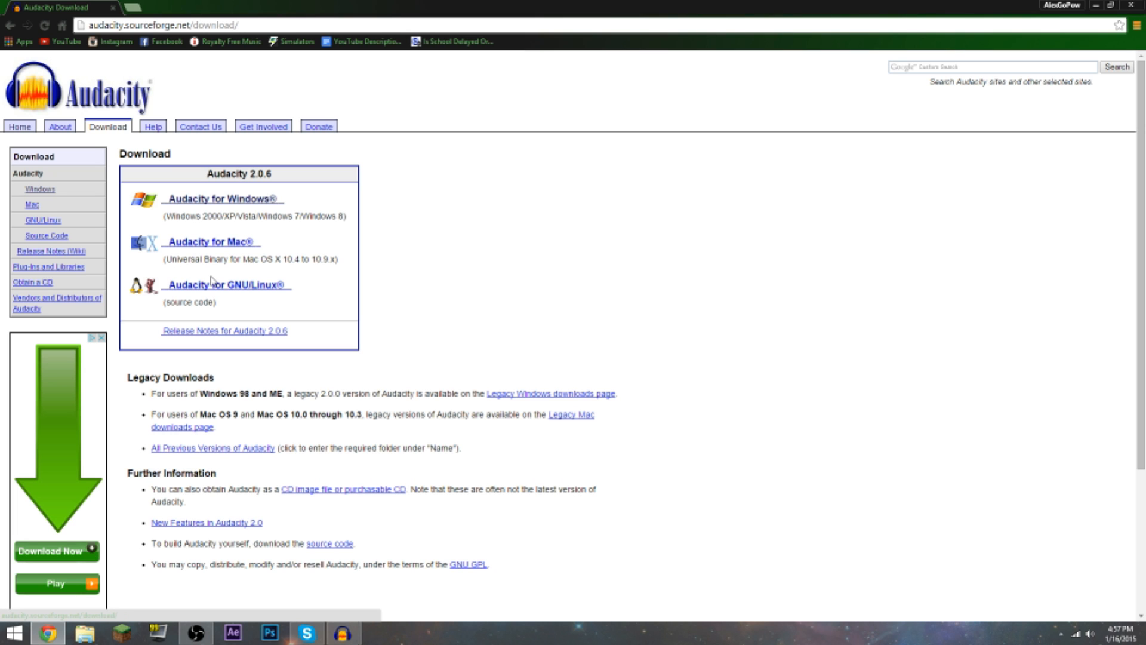
mouse_move(220, 284)
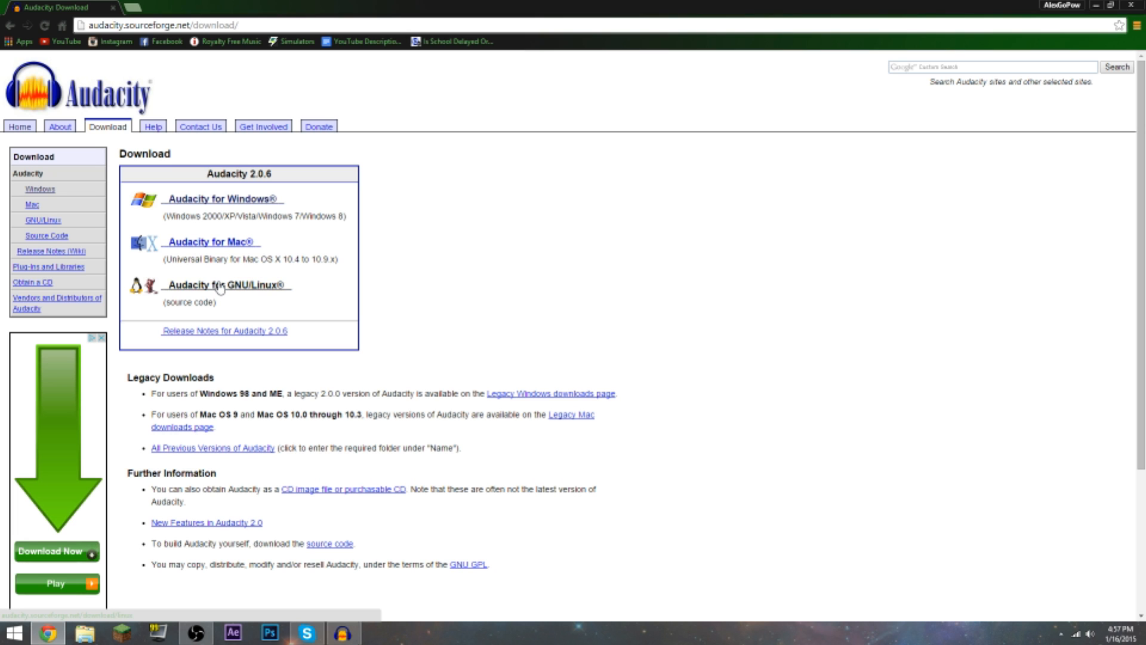
mouse_move(237, 204)
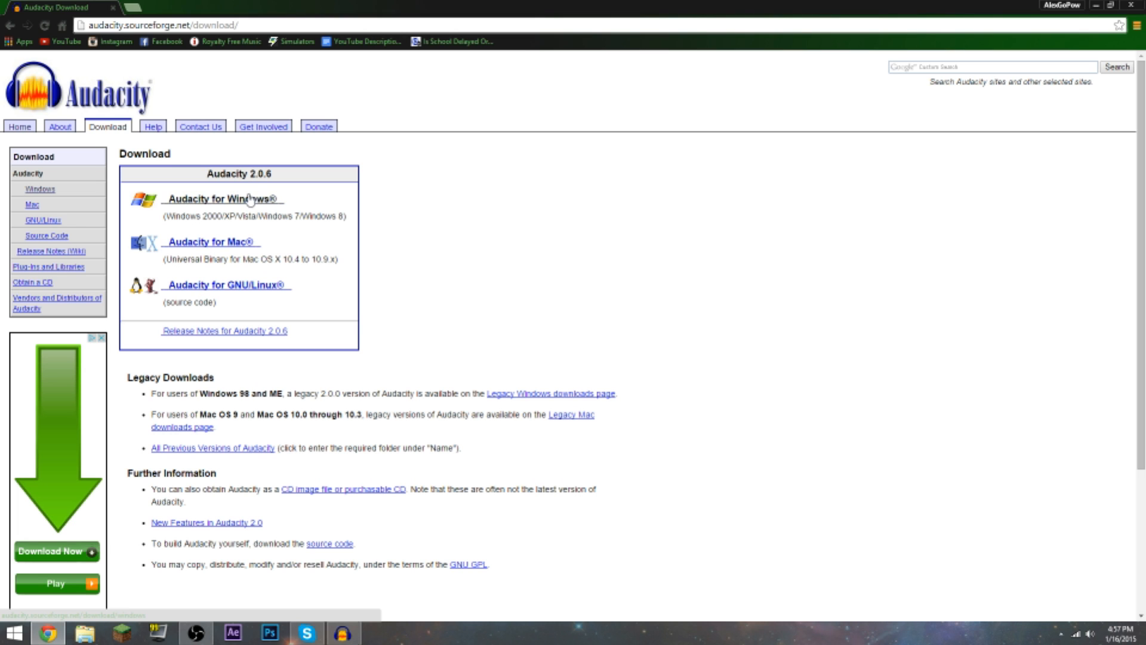
click(224, 199)
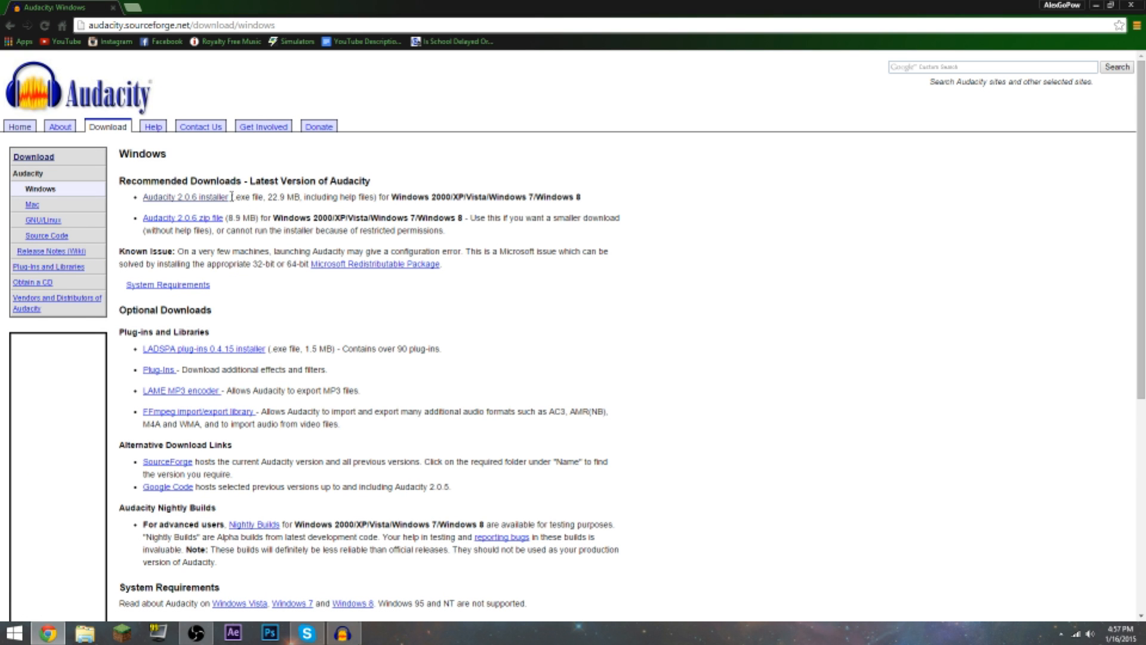
Download the Audacity 2.0.6 installer from SourceForge and launch it
click(185, 197)
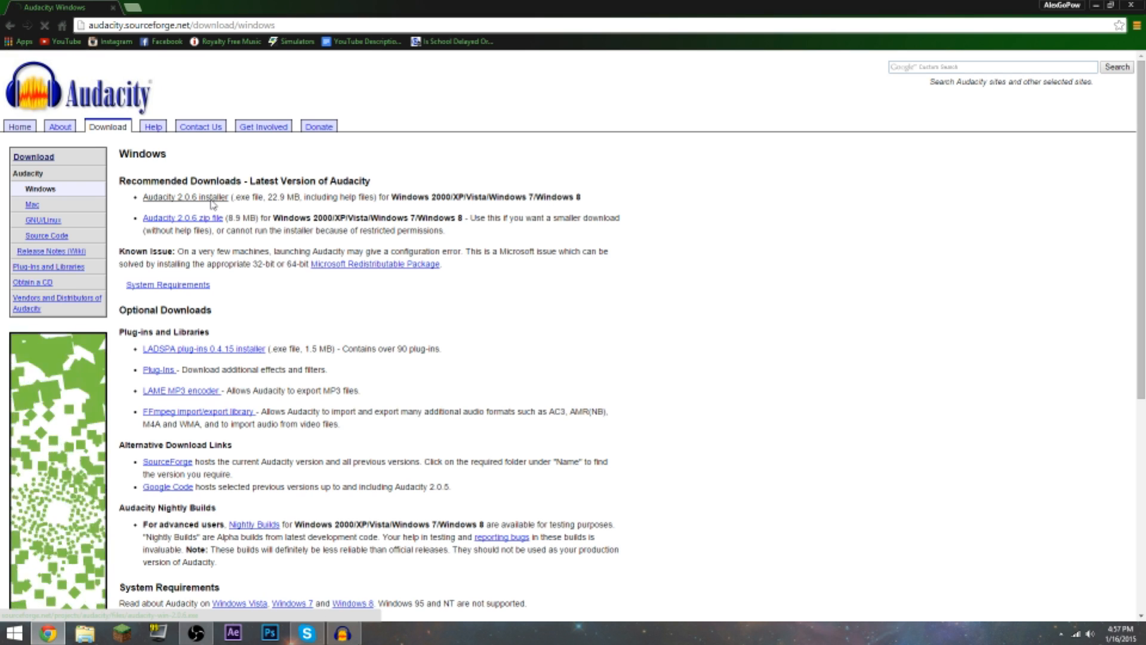
click(186, 197)
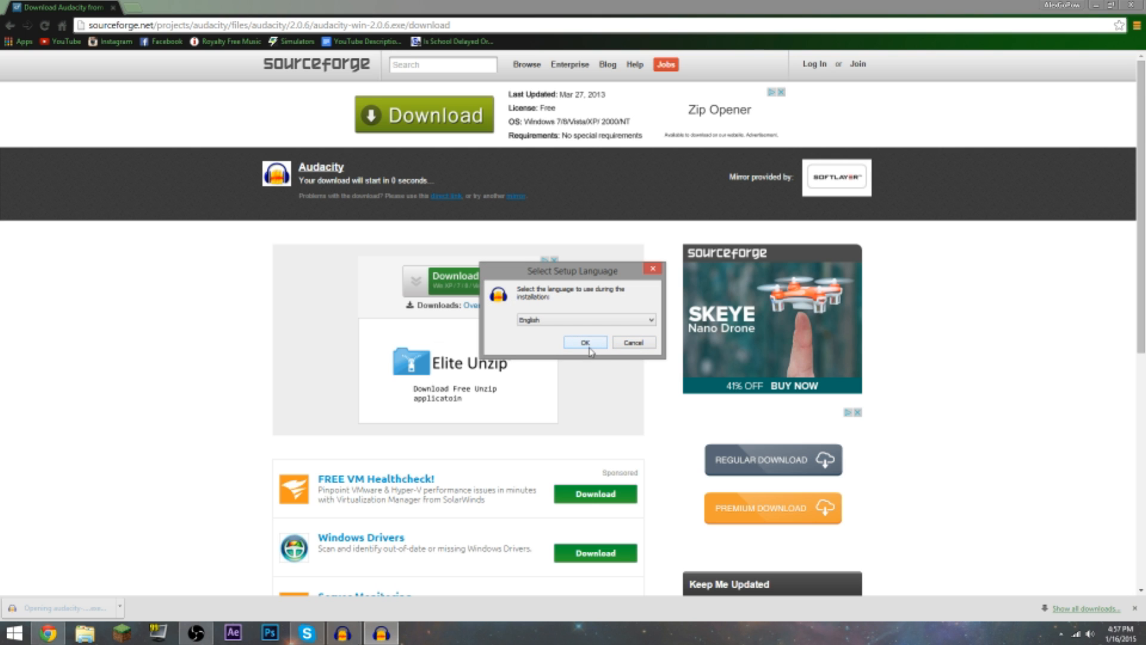
Accept English, the default install folder and a desktop icon, then begin installing Audacity
click(585, 320)
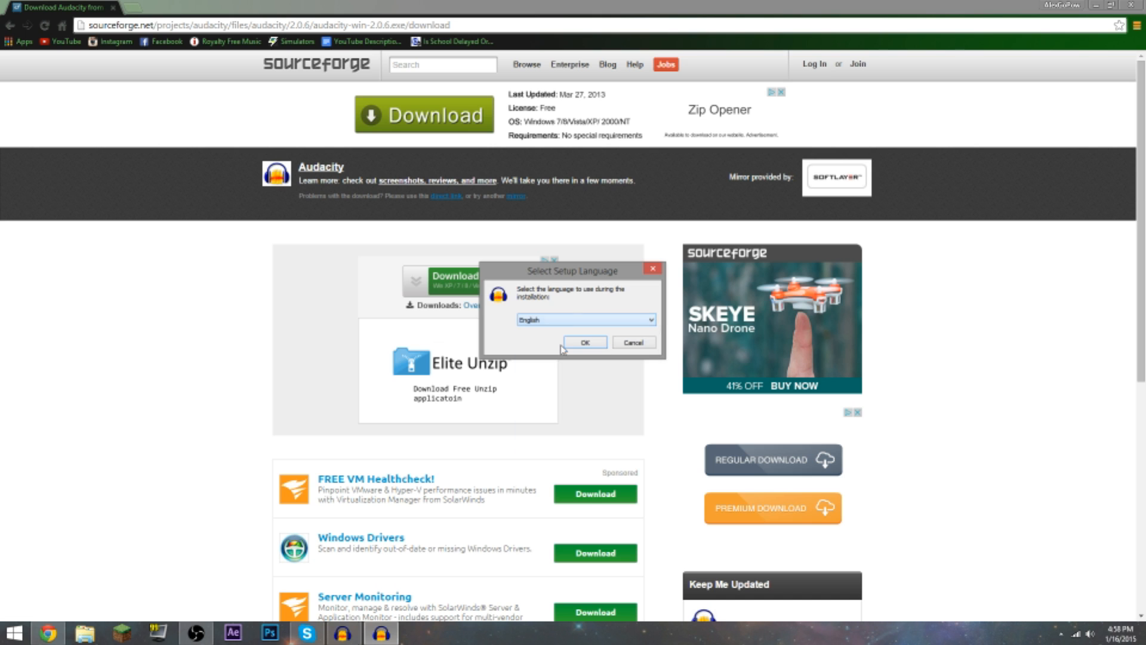
click(584, 343)
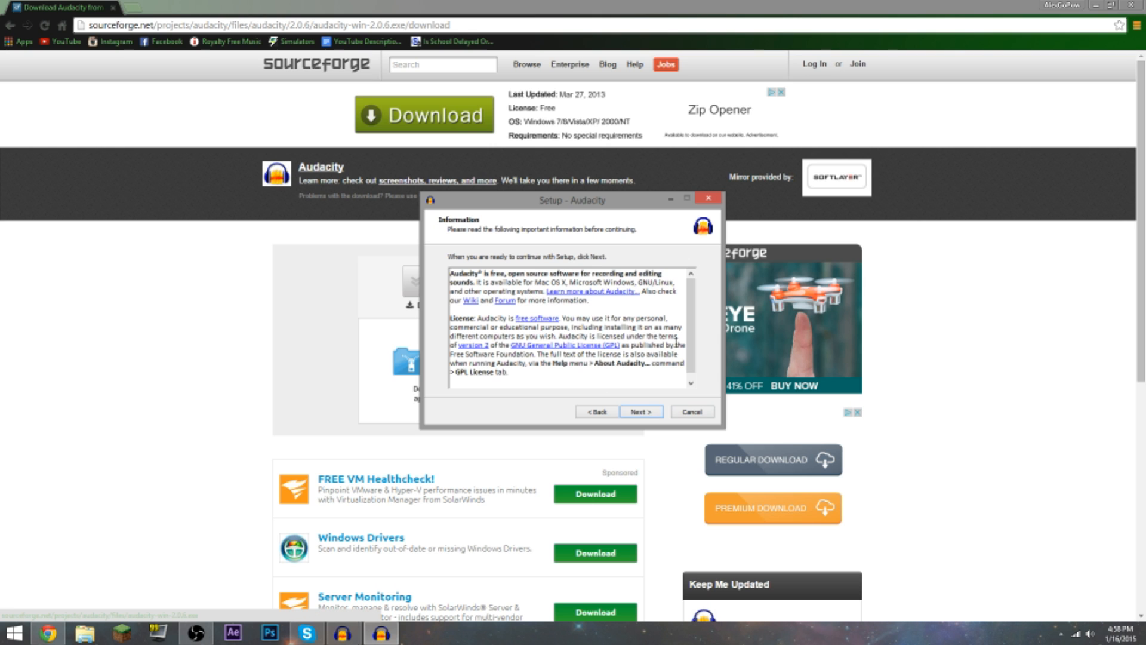
click(640, 412)
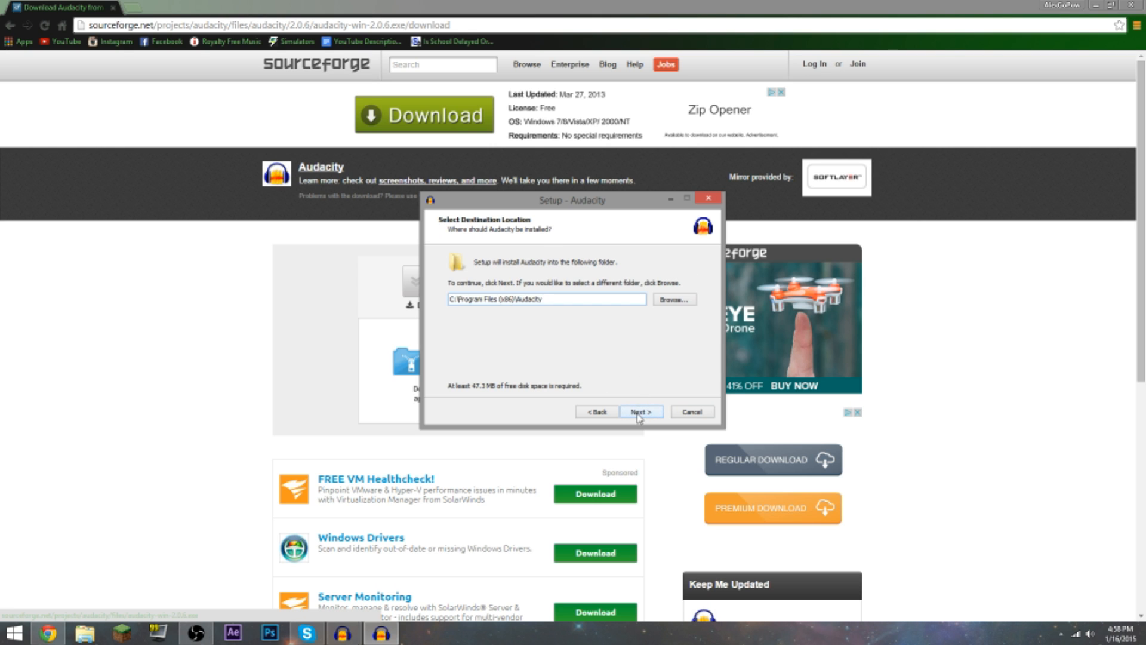
click(640, 412)
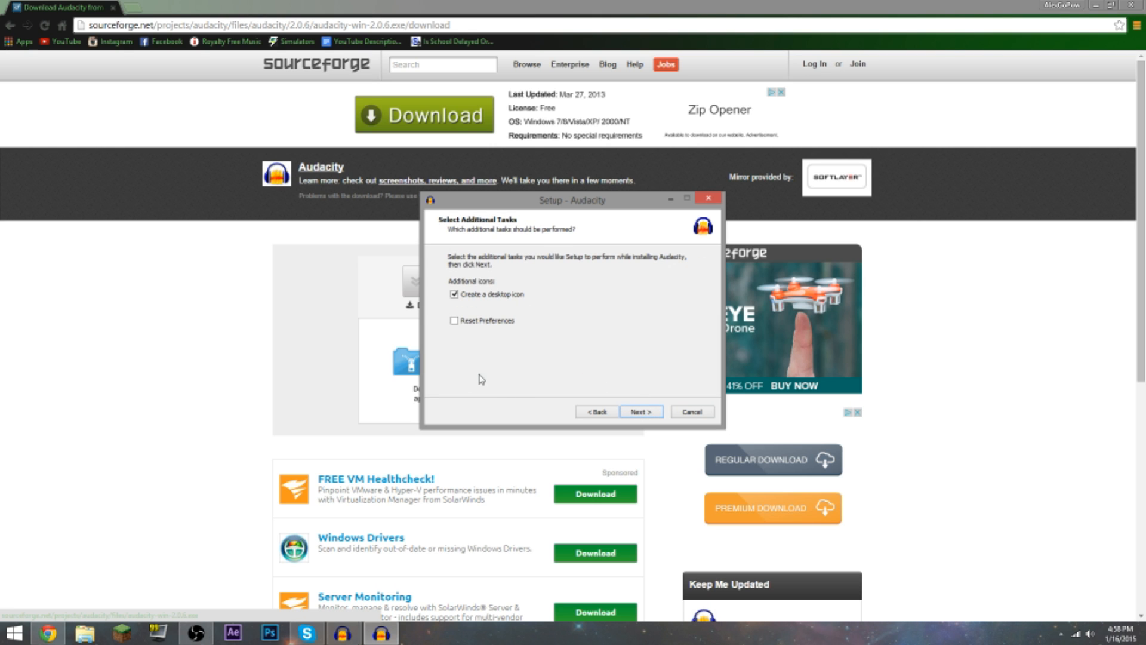
mouse_move(494, 305)
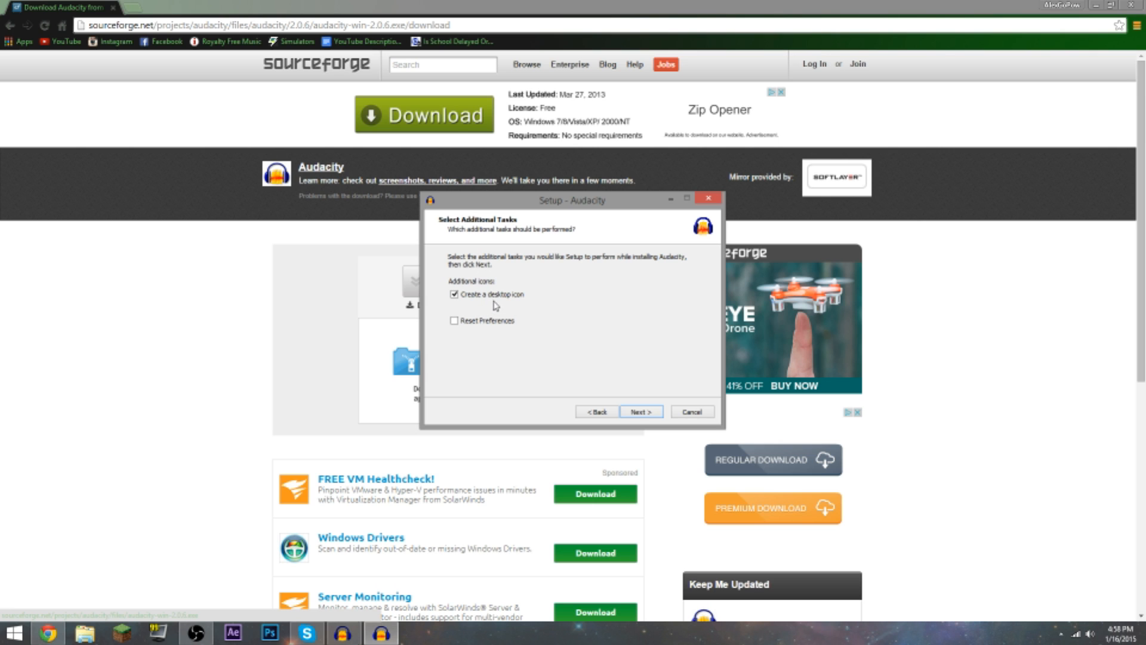
click(640, 412)
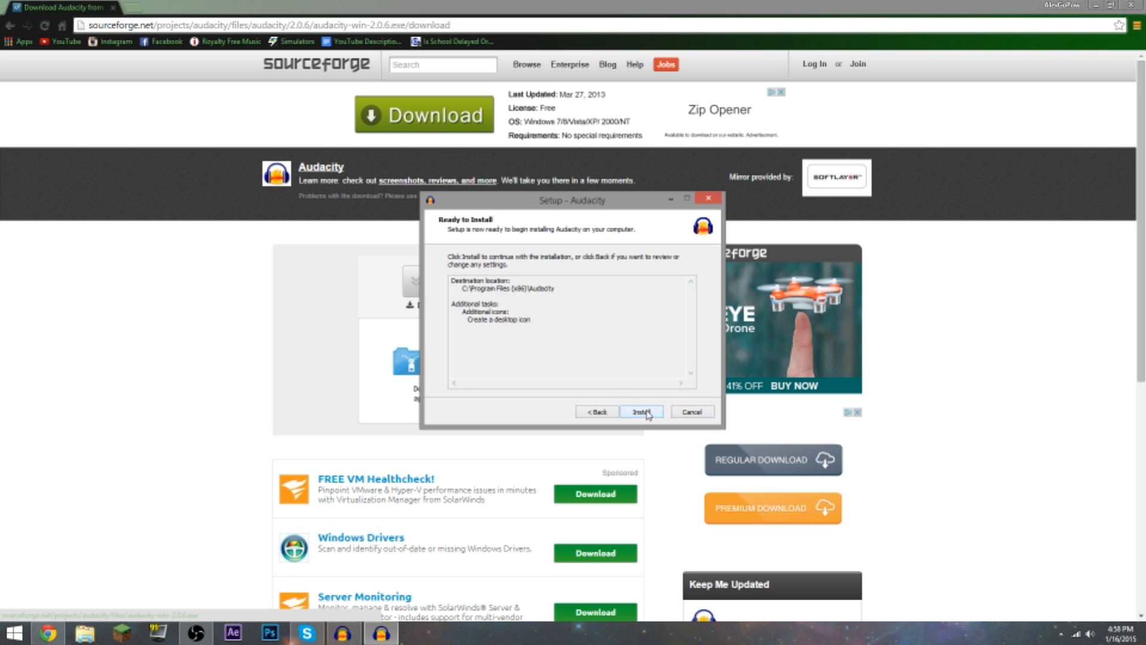
click(638, 412)
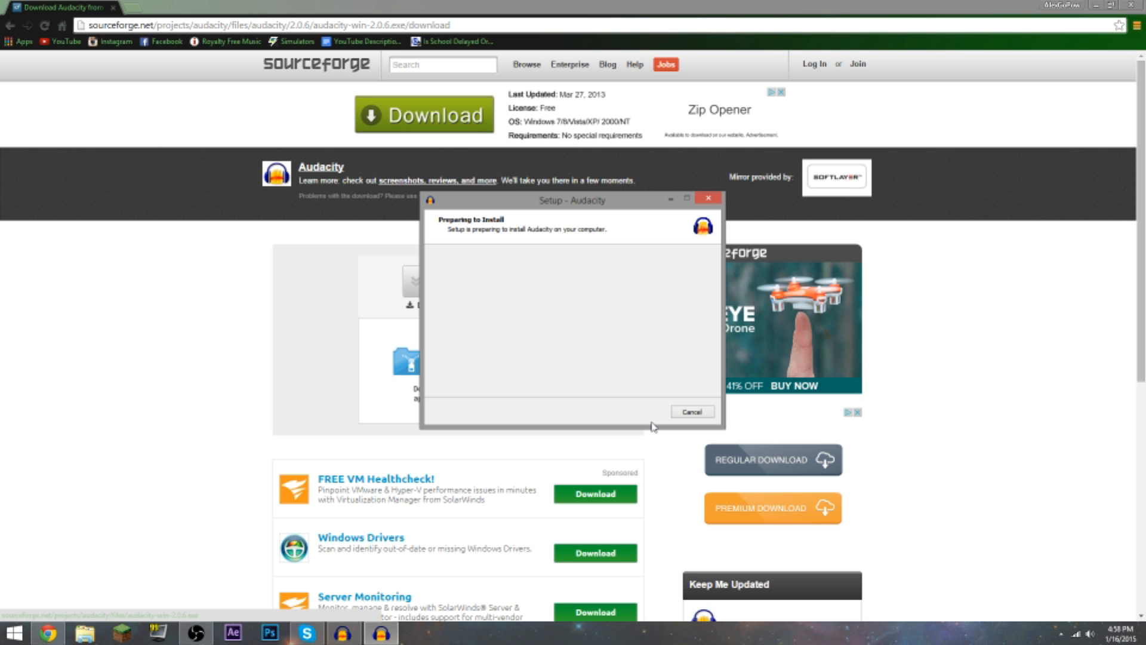
mouse_move(498, 218)
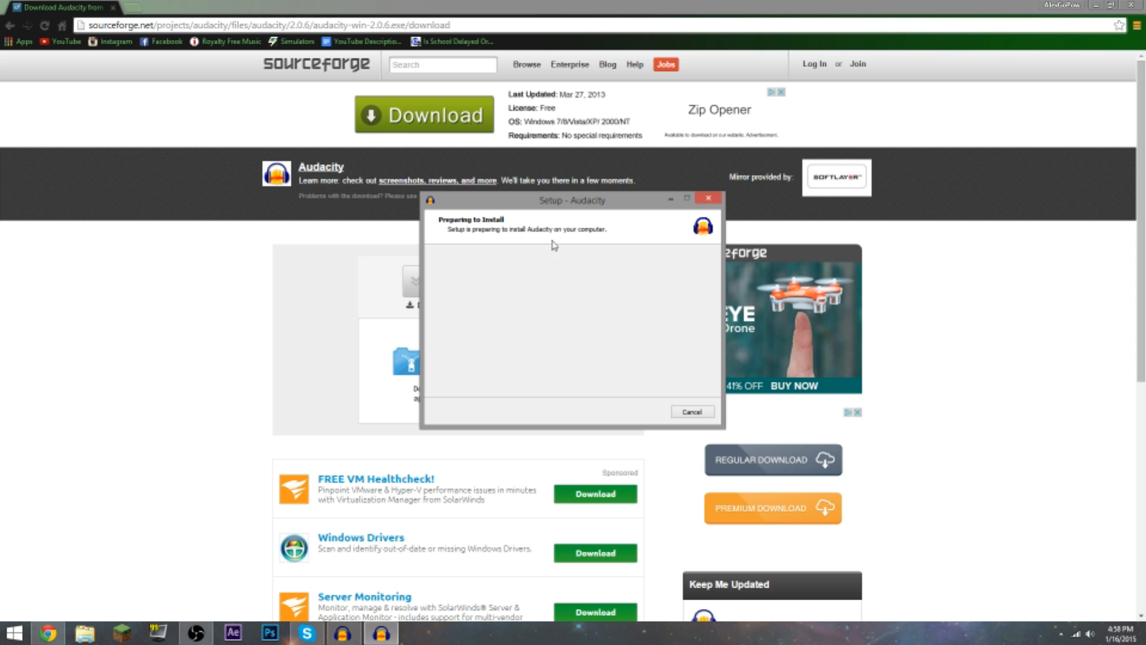
mouse_move(640, 272)
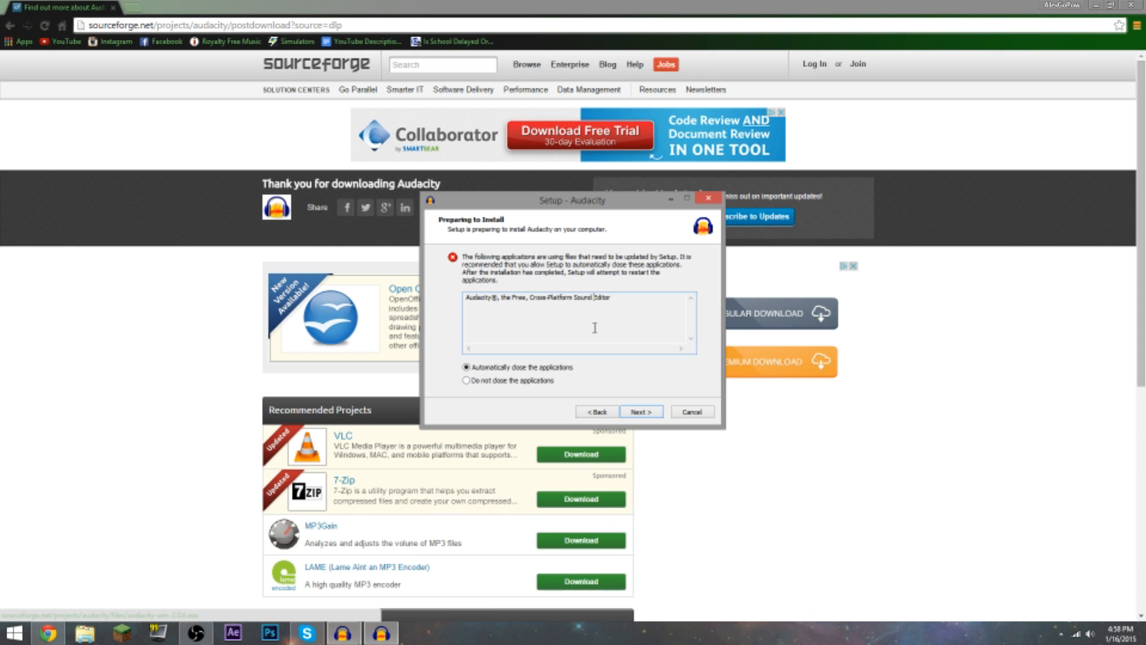
Keep running applications open, ignore each 'DeleteFile failed' error and finish the installation
click(466, 379)
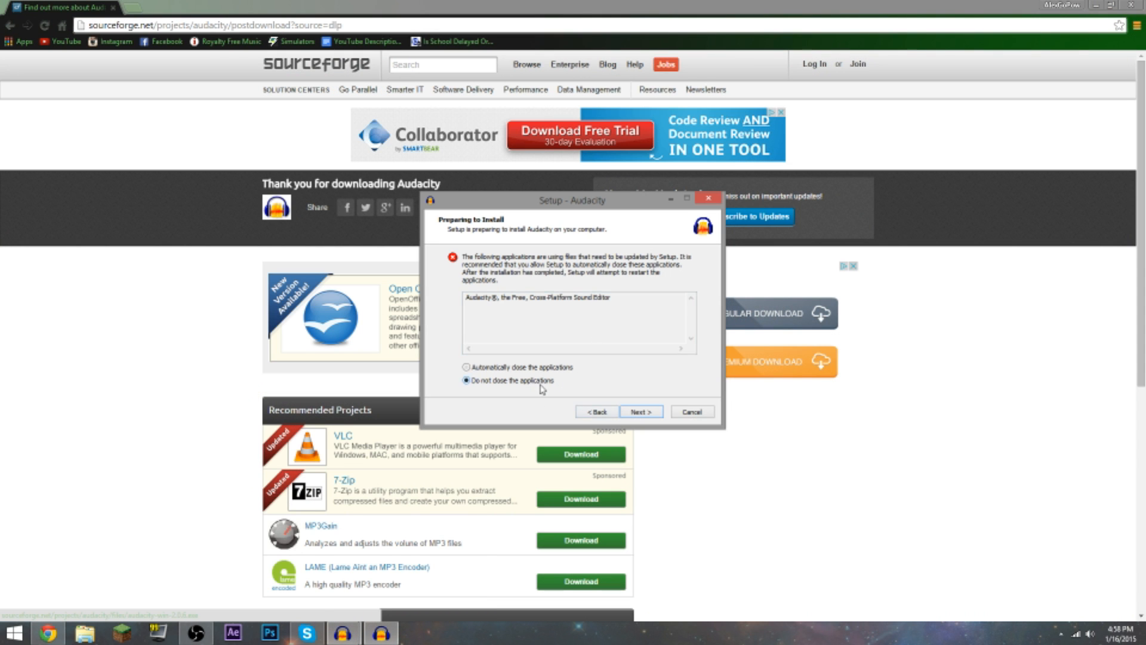
click(638, 411)
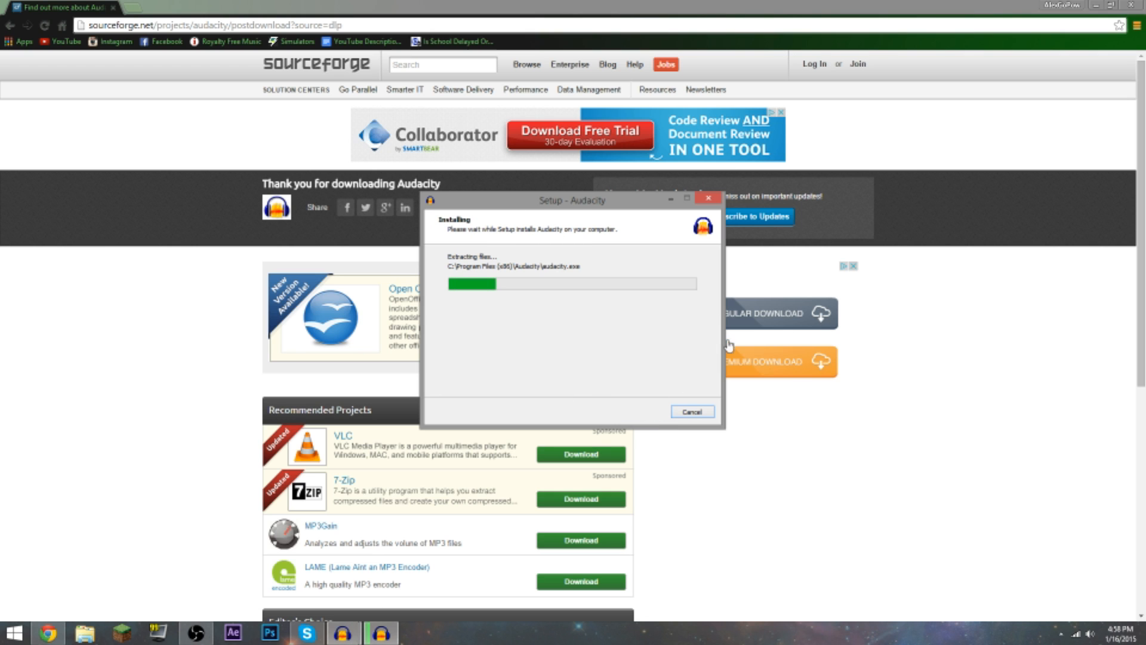
mouse_move(684, 383)
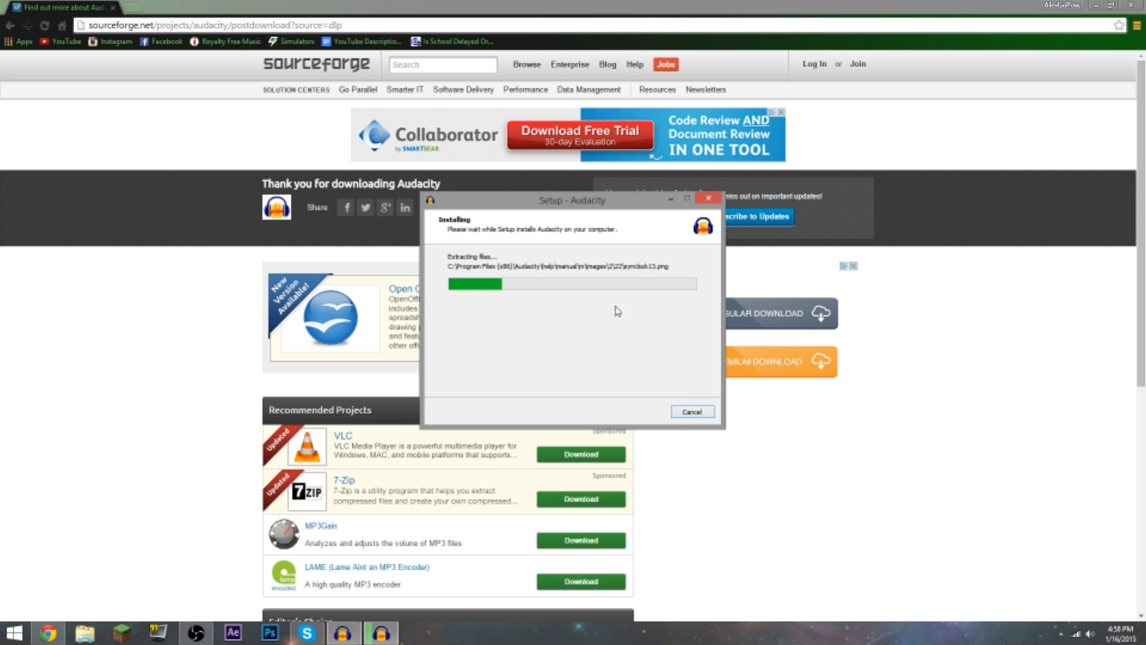
mouse_move(680, 432)
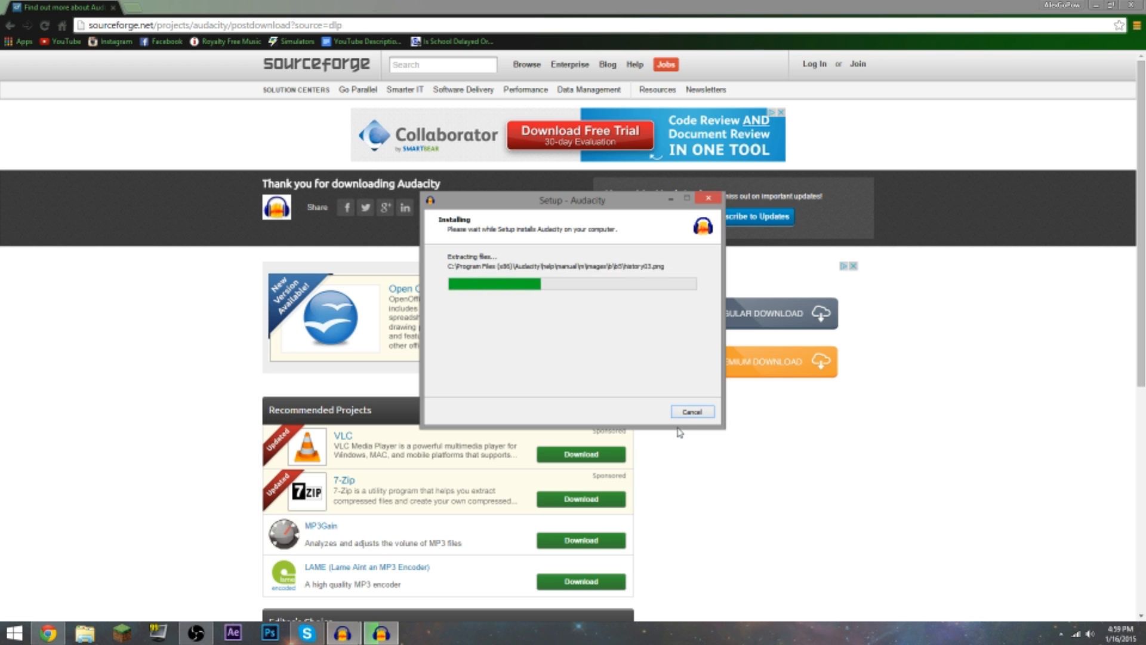
mouse_move(259, 557)
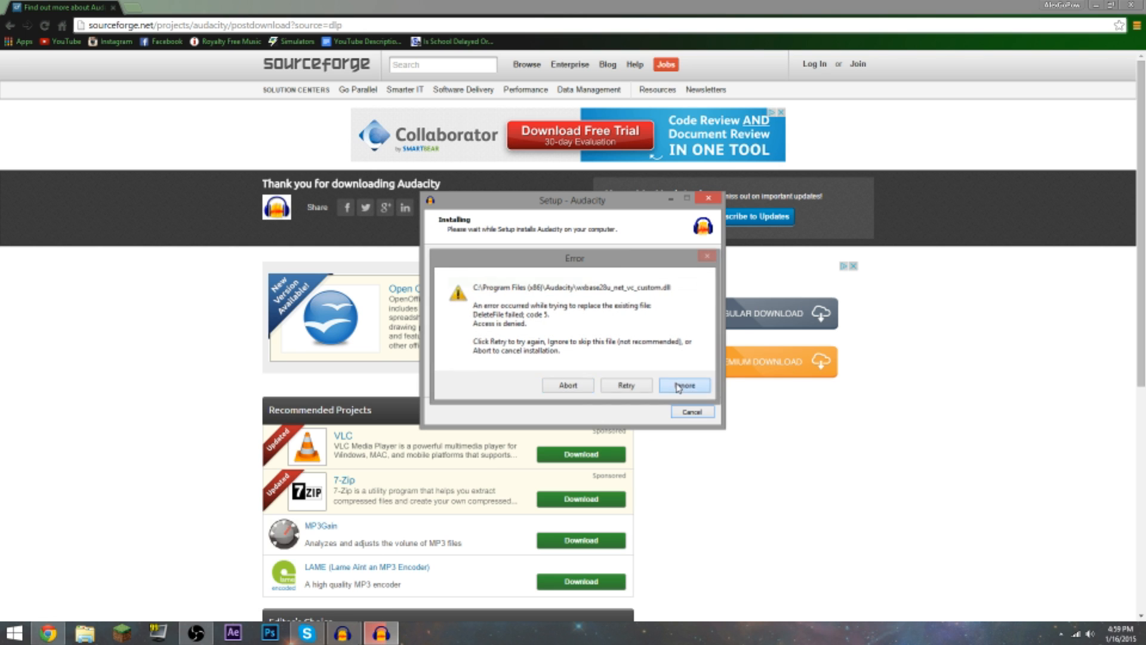
click(683, 385)
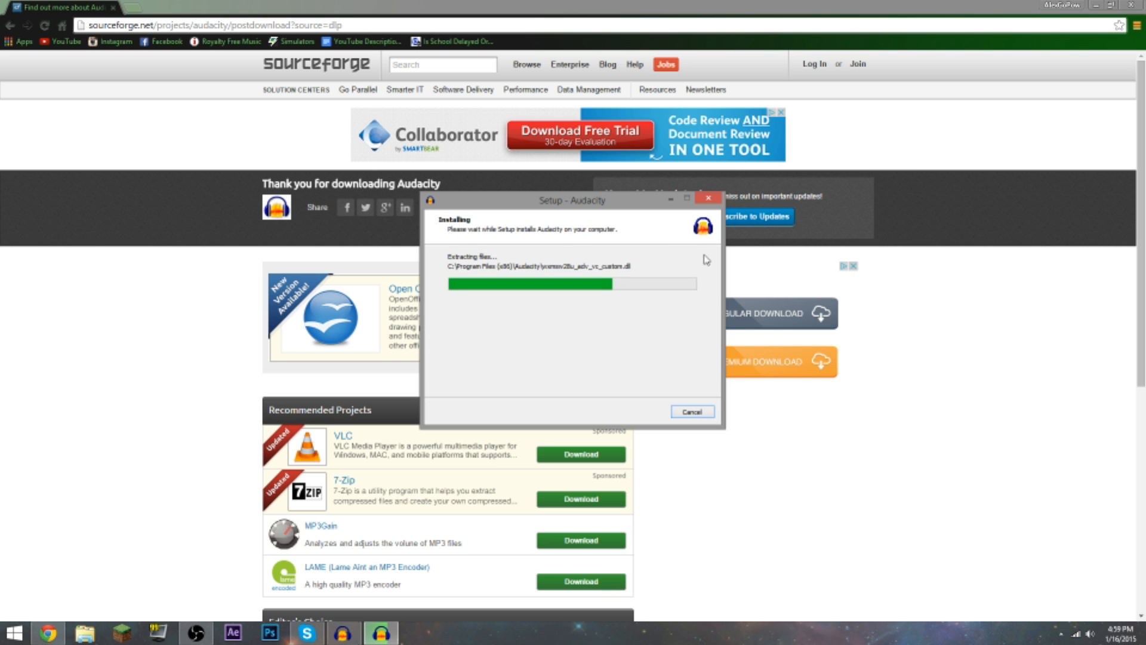
mouse_move(706, 227)
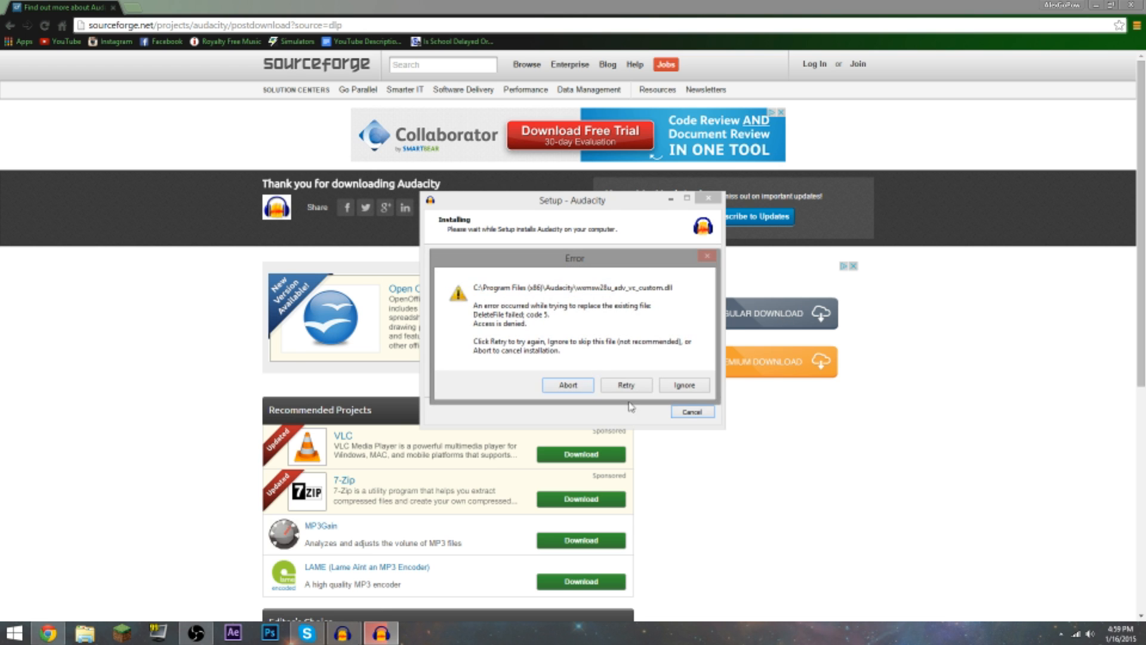
click(624, 384)
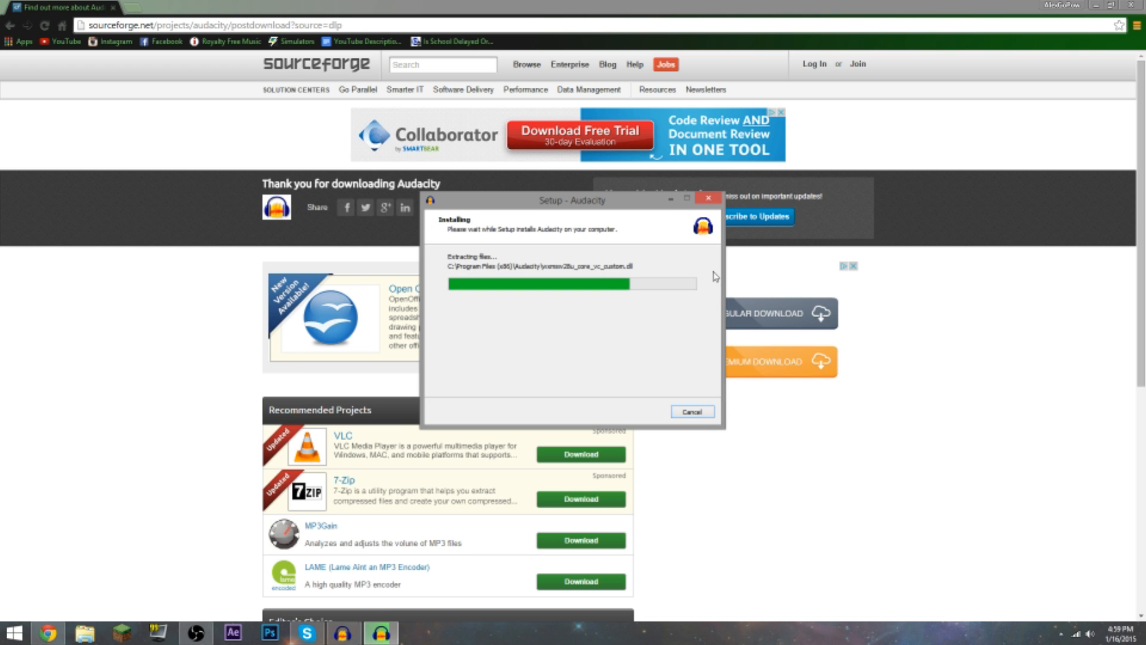
mouse_move(693, 402)
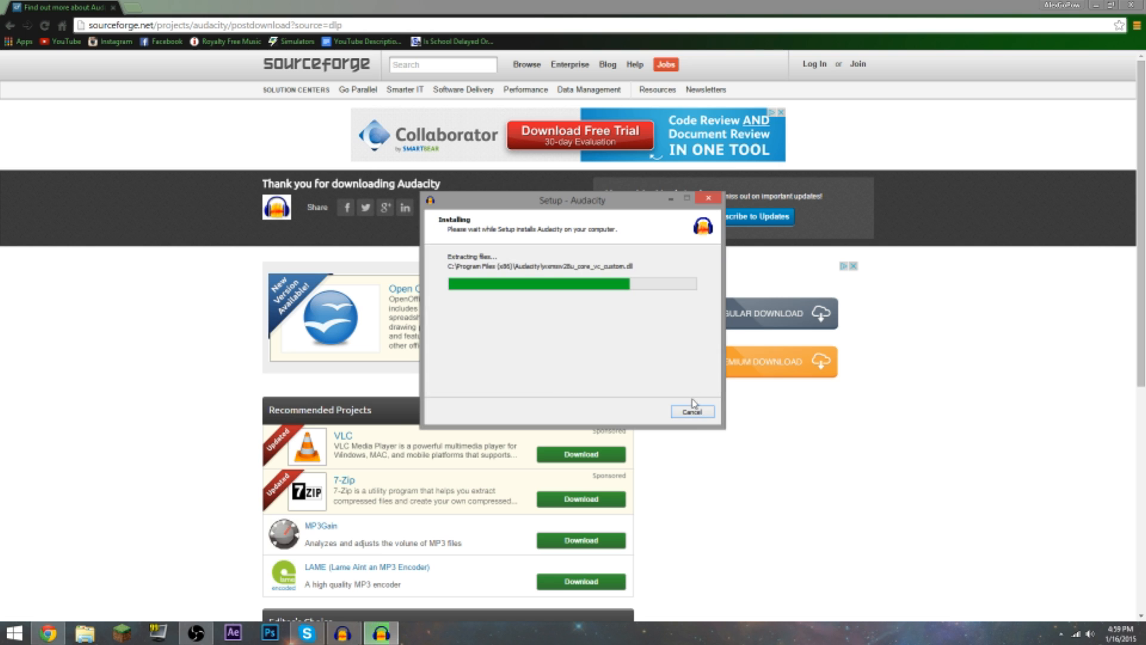
click(691, 411)
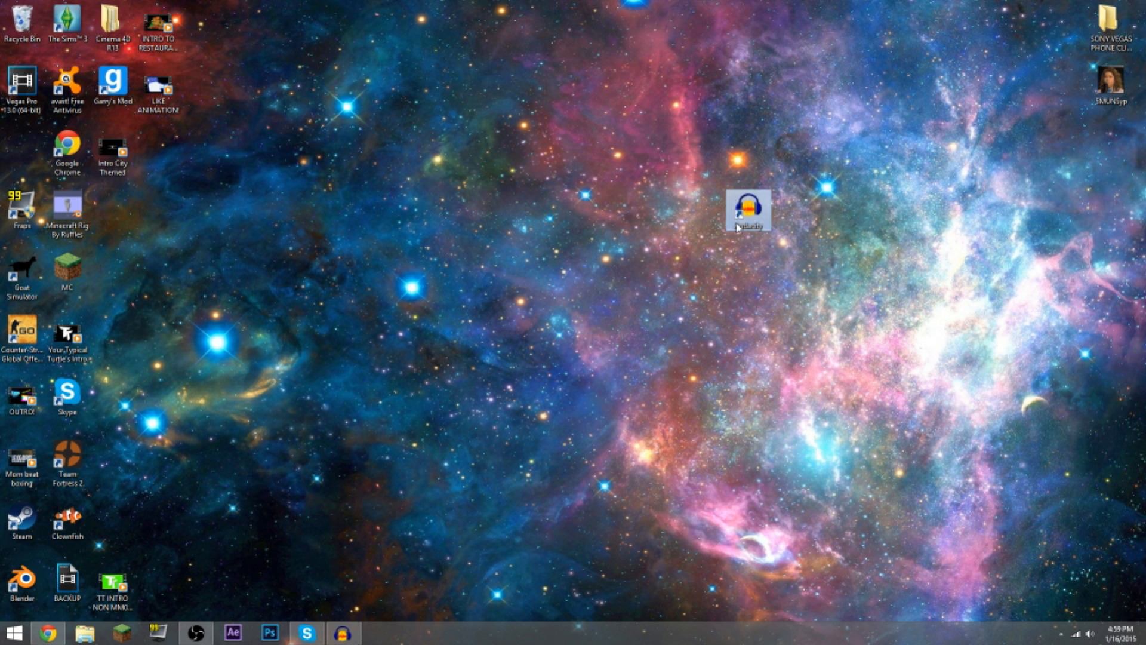
Move the Audacity desktop shortcut into the left column of icons
drag(747, 210, 570, 152)
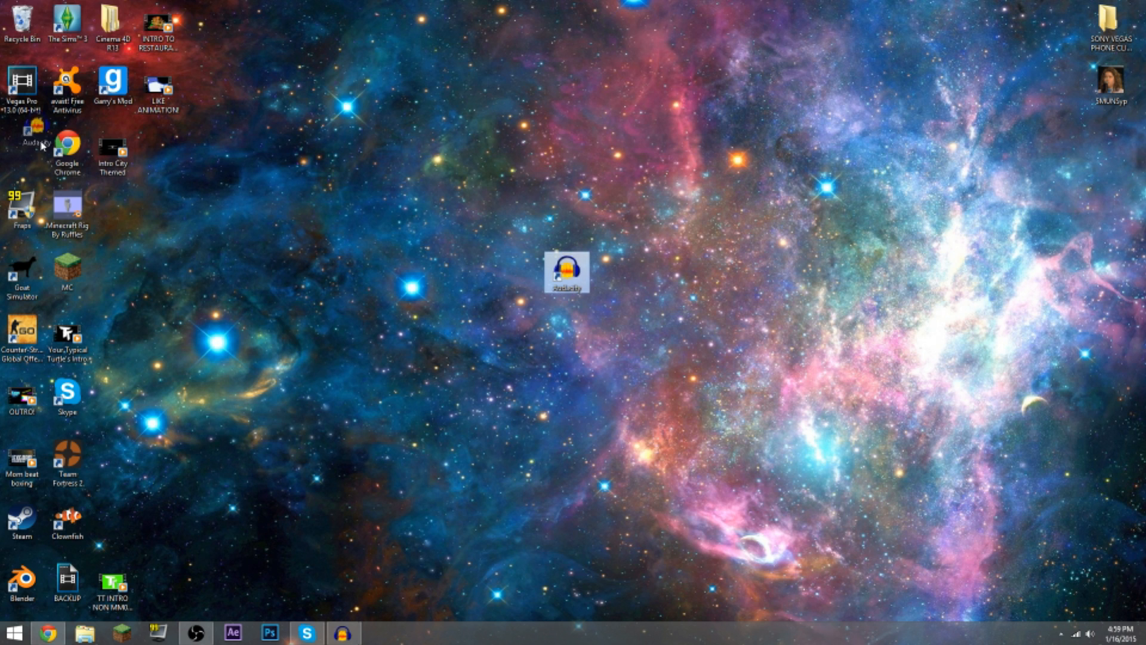
mouse_move(344, 632)
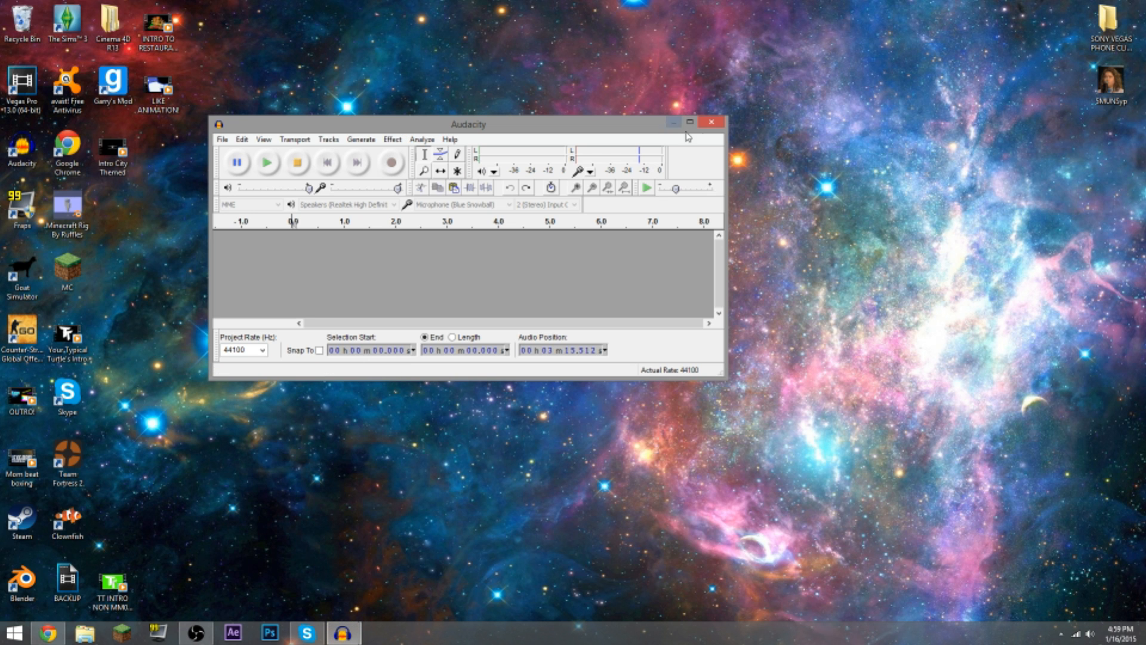
Maximize the Audacity window and look through the Analyze menu commands
click(688, 123)
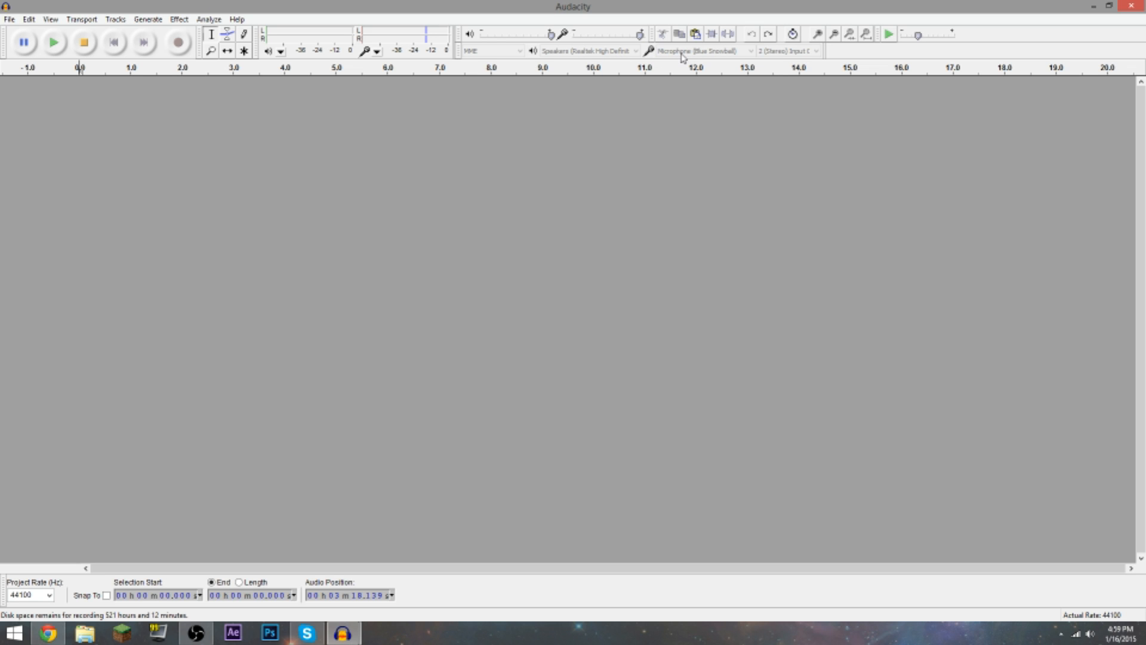
mouse_move(721, 54)
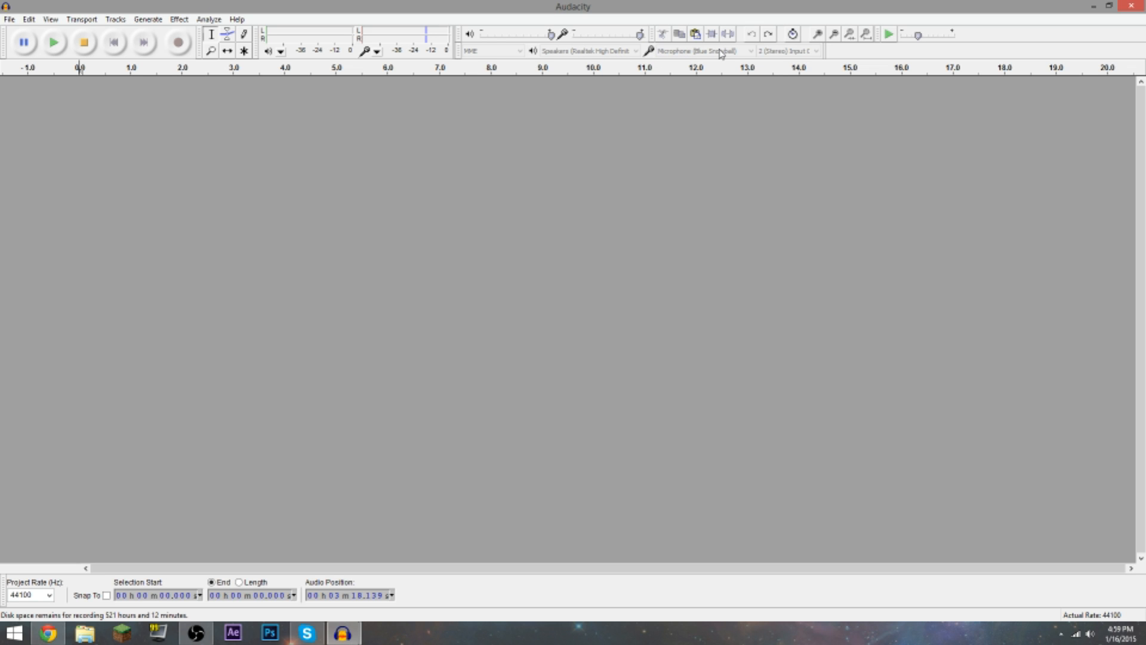
mouse_move(748, 37)
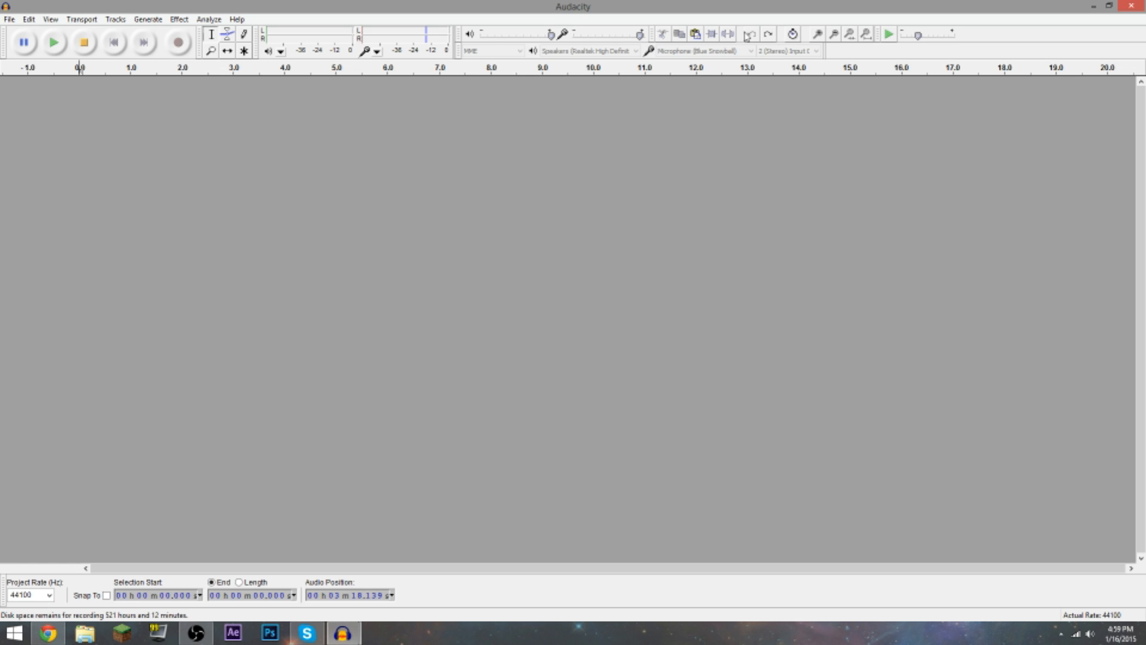
mouse_move(740, 54)
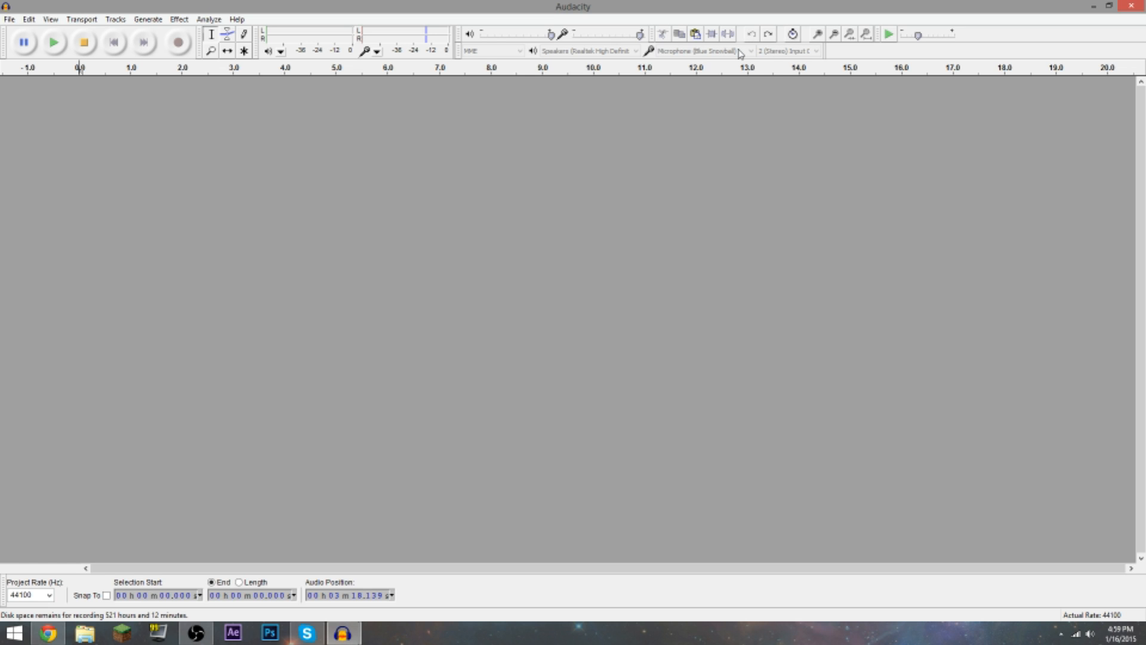
mouse_move(746, 79)
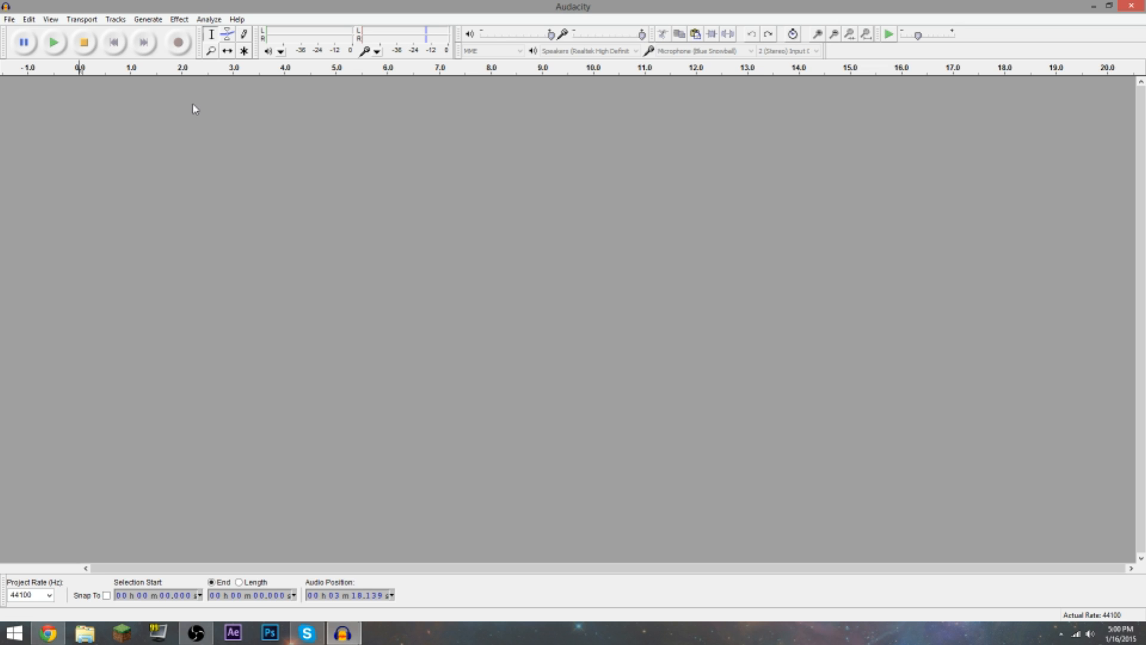
mouse_move(546, 61)
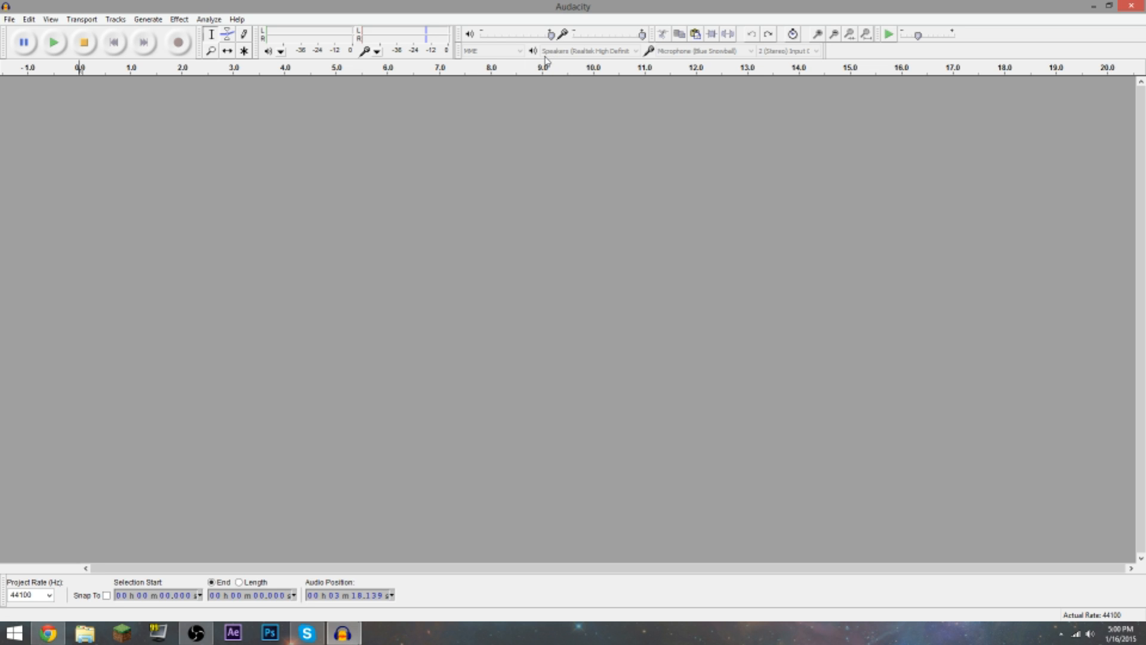
mouse_move(744, 29)
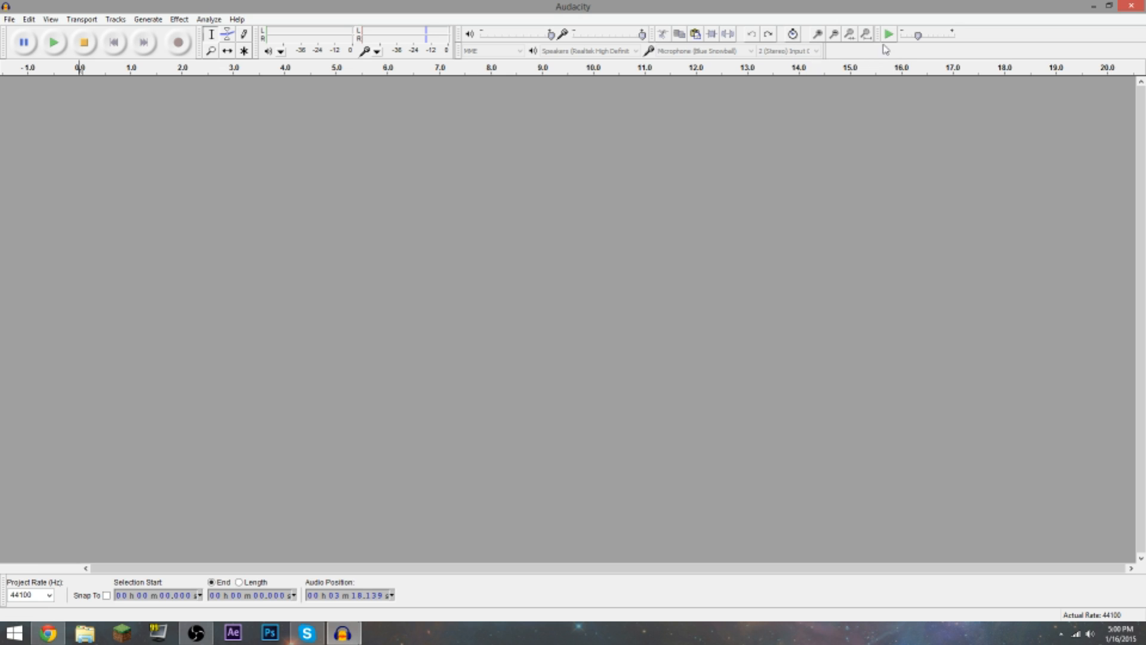
mouse_move(637, 47)
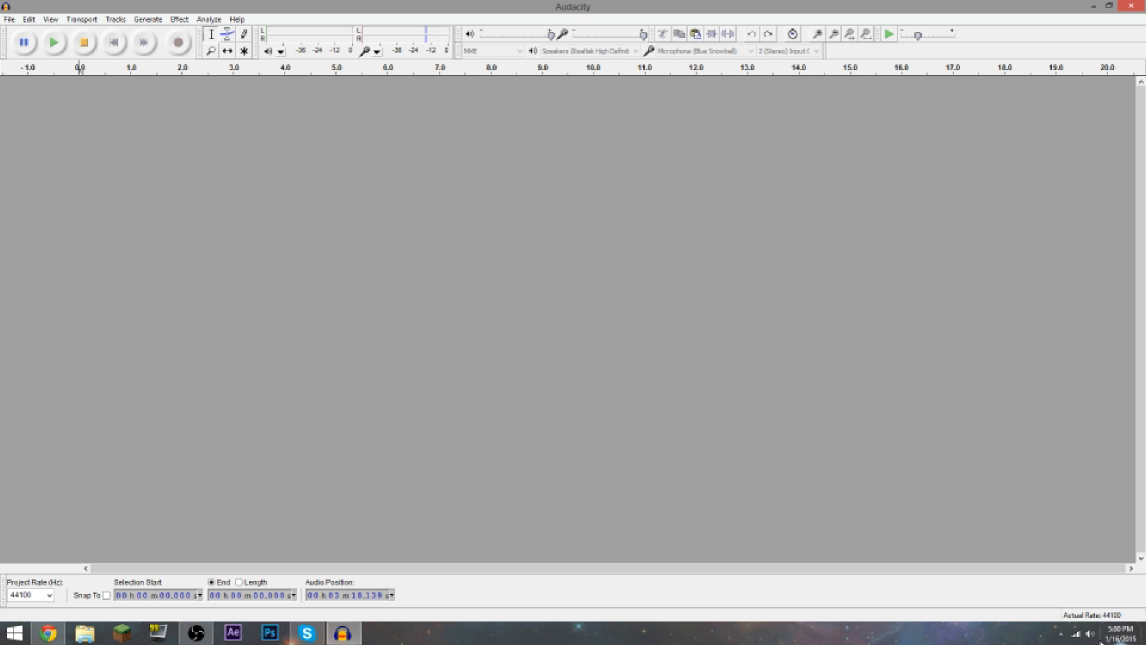
click(1089, 633)
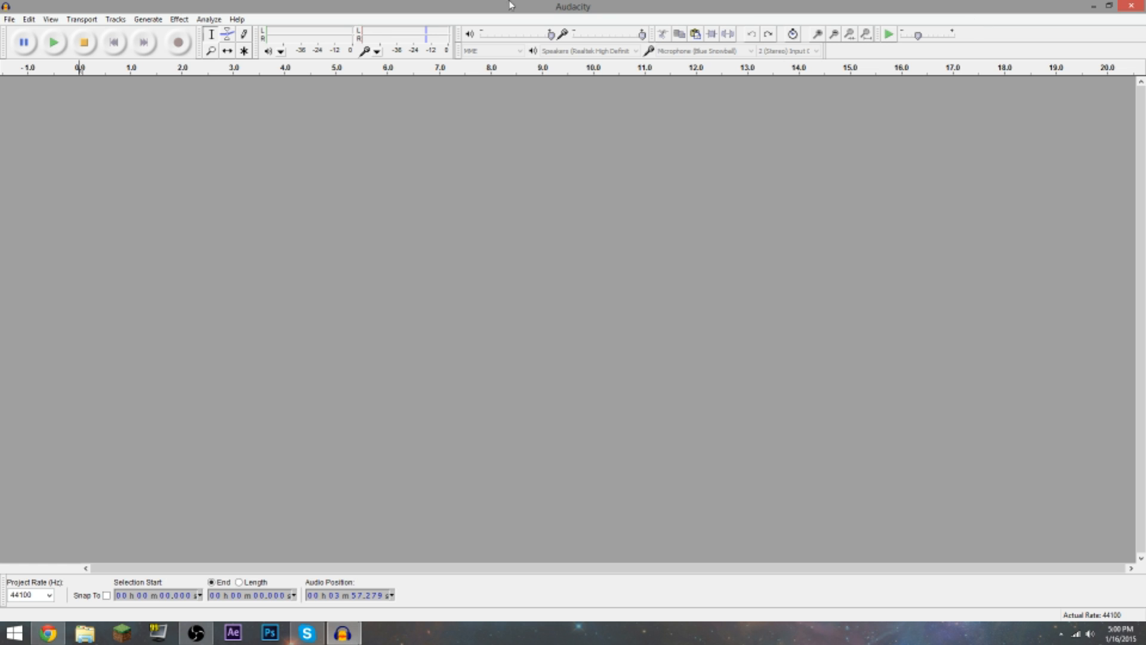
click(208, 19)
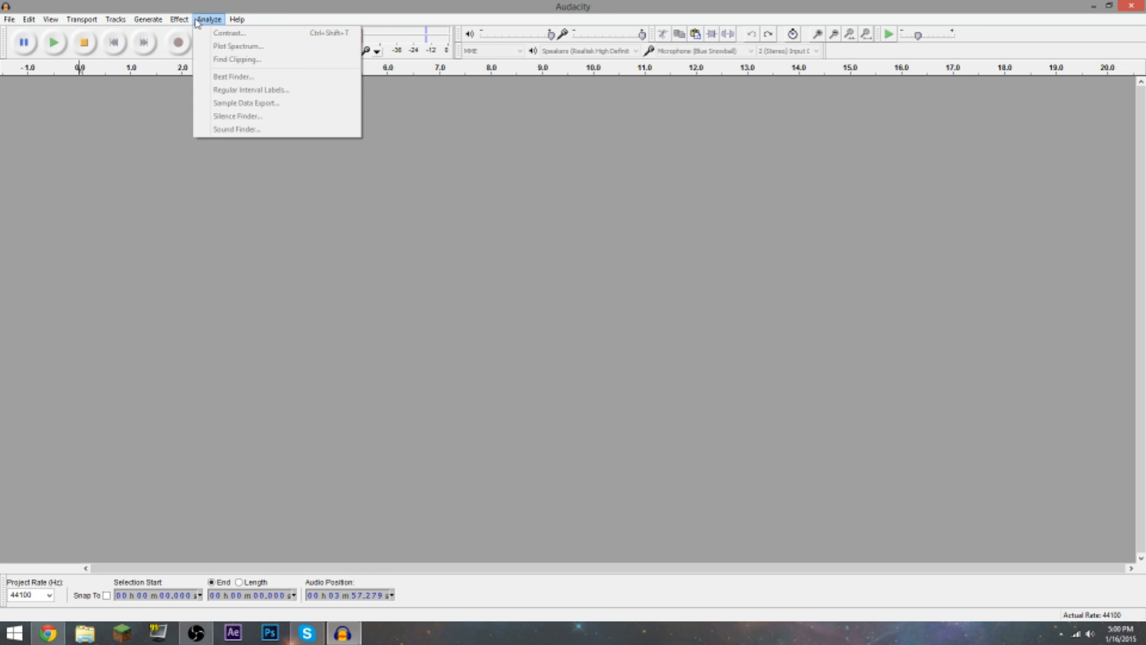
Browse the Effect menu listing Amplify, Change Pitch, Echo and Noise Removal
click(178, 19)
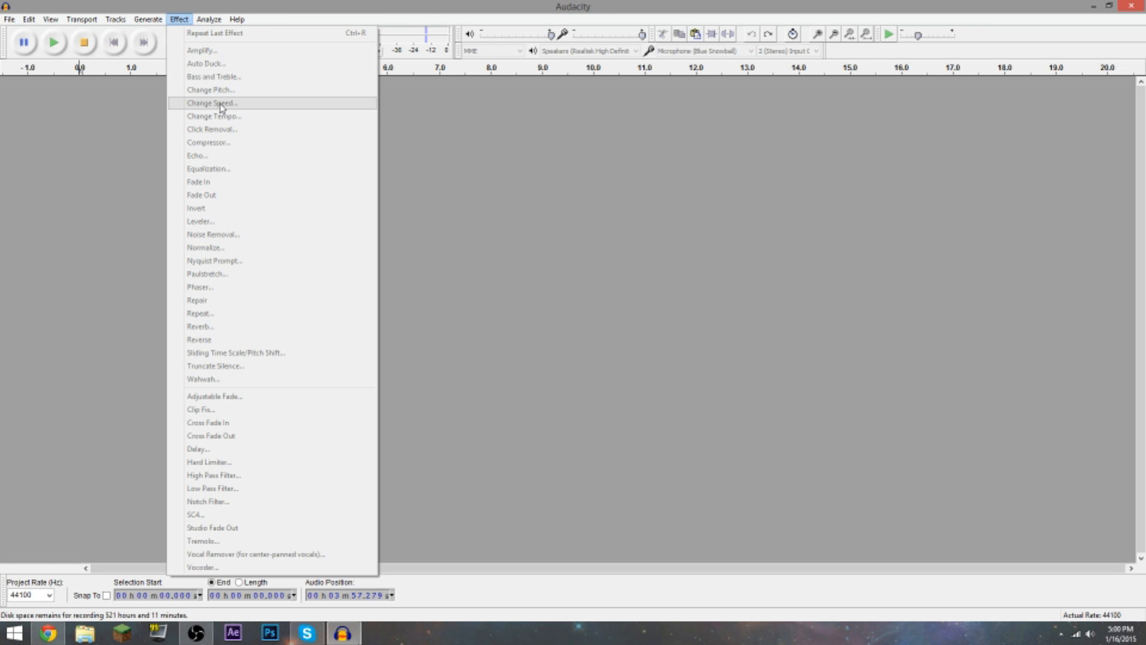
mouse_move(244, 108)
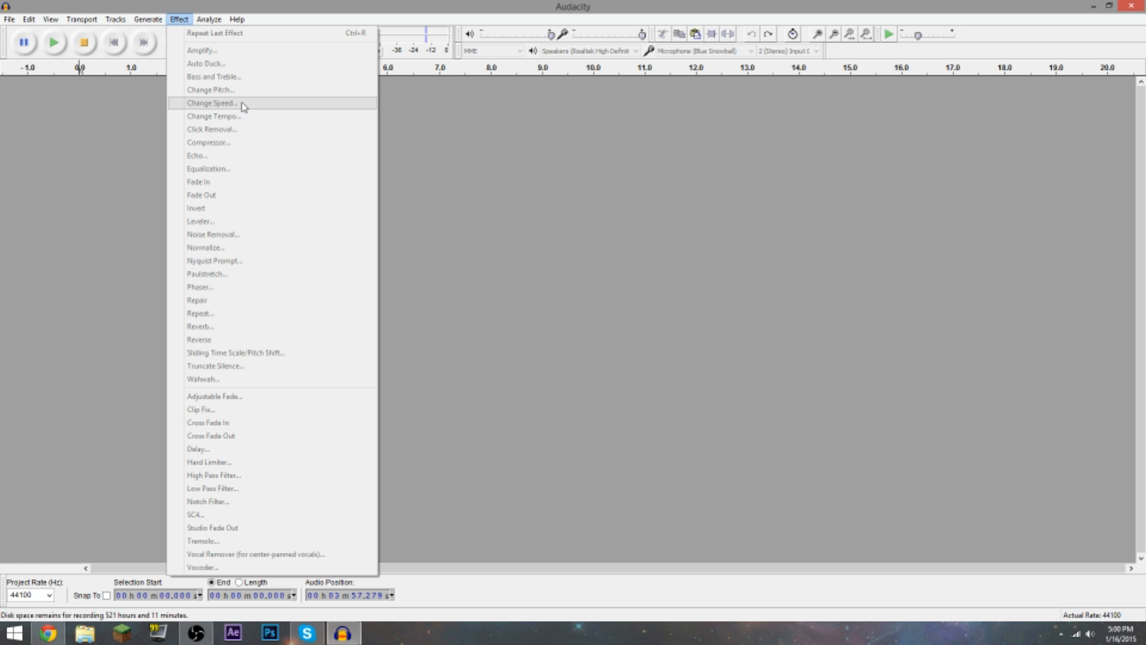
mouse_move(271, 142)
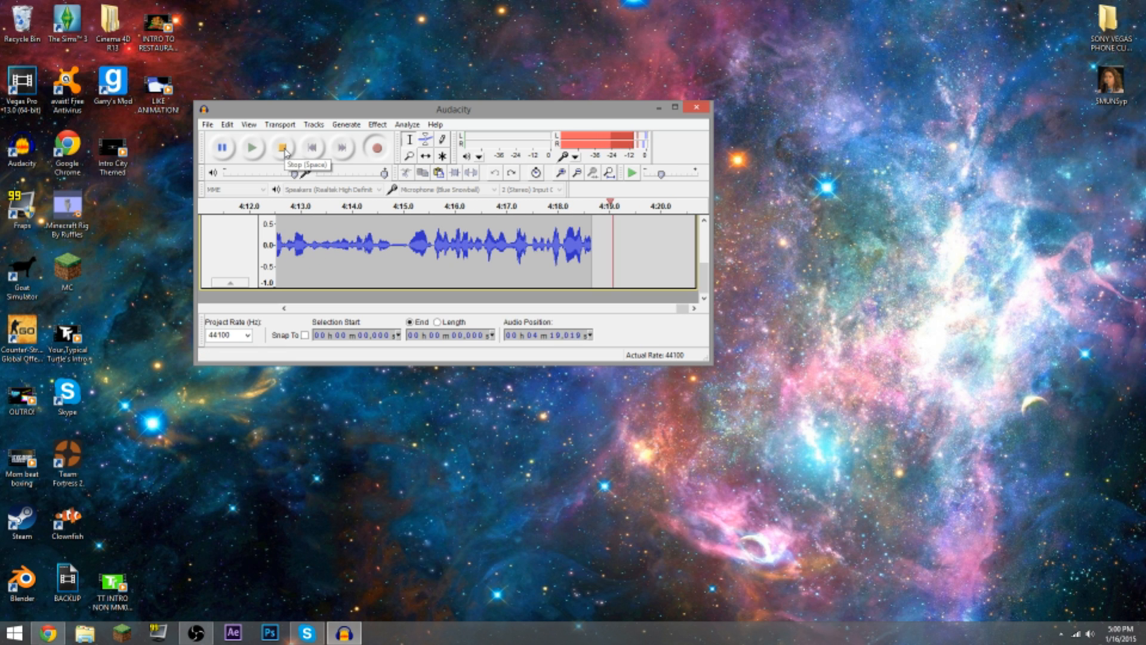
Stop the recording, leaving the voice waveform in the new track
click(282, 147)
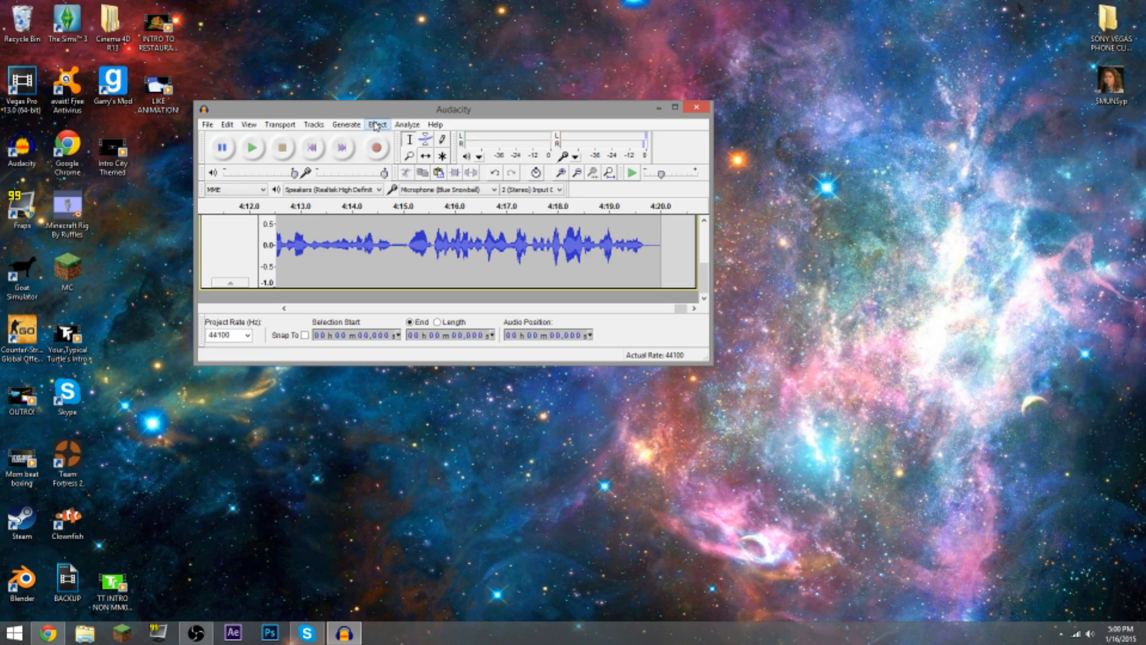